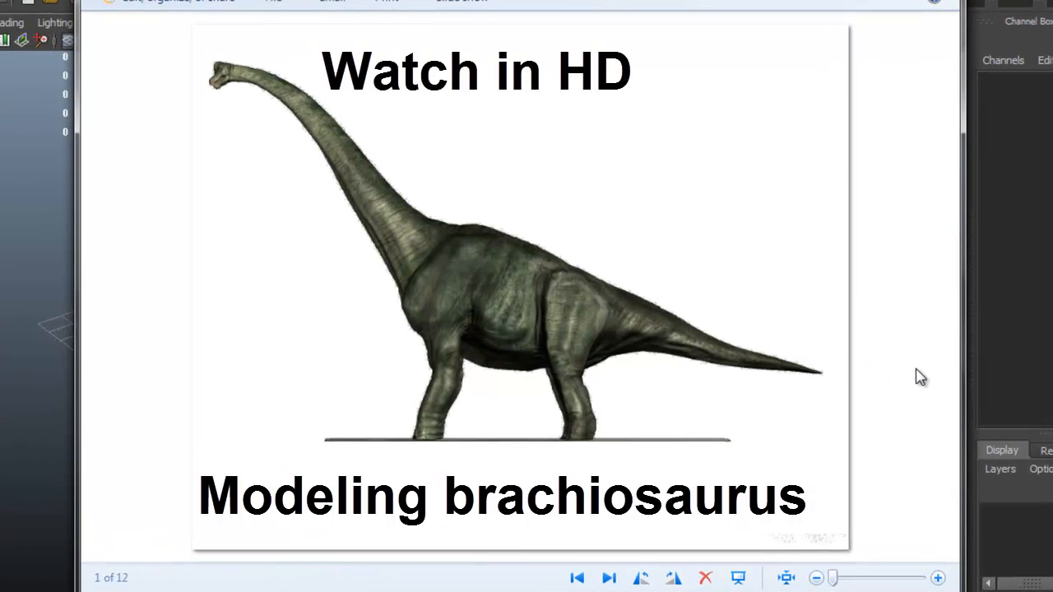
pyautogui.moveTo(420, 283)
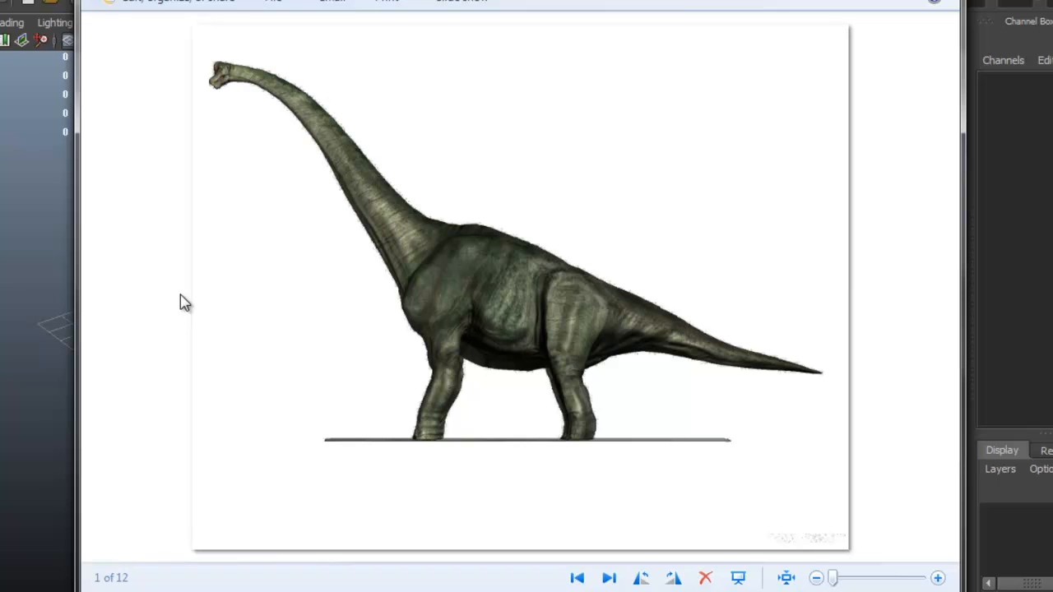
pyautogui.moveTo(240, 155)
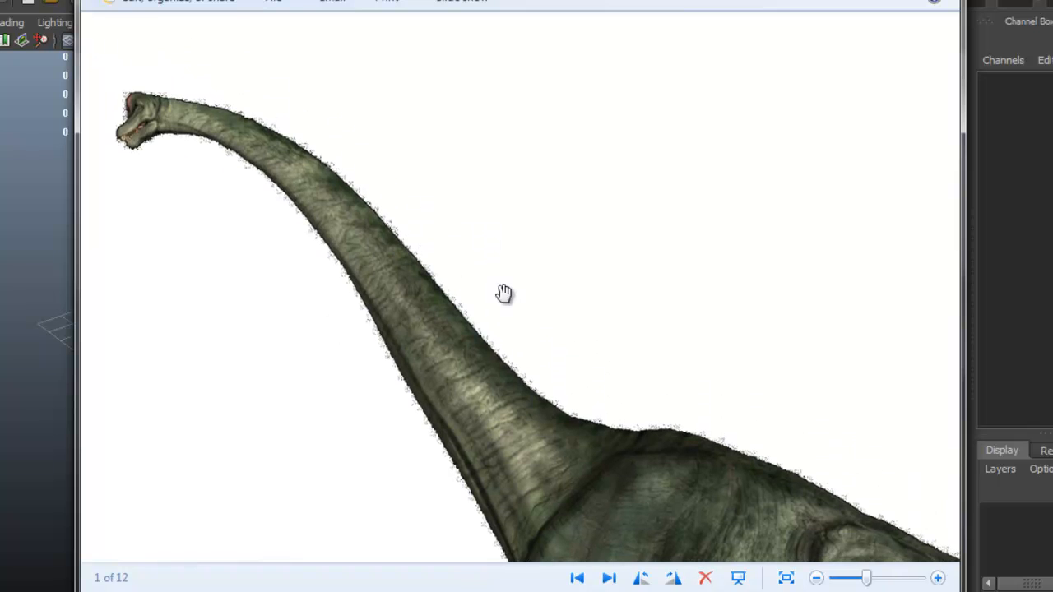
# Step: Pan the enlarged brachiosaurus photo from neck to body and tail, then back to the head
pyautogui.moveTo(504, 295); pyautogui.dragTo(517, 260)
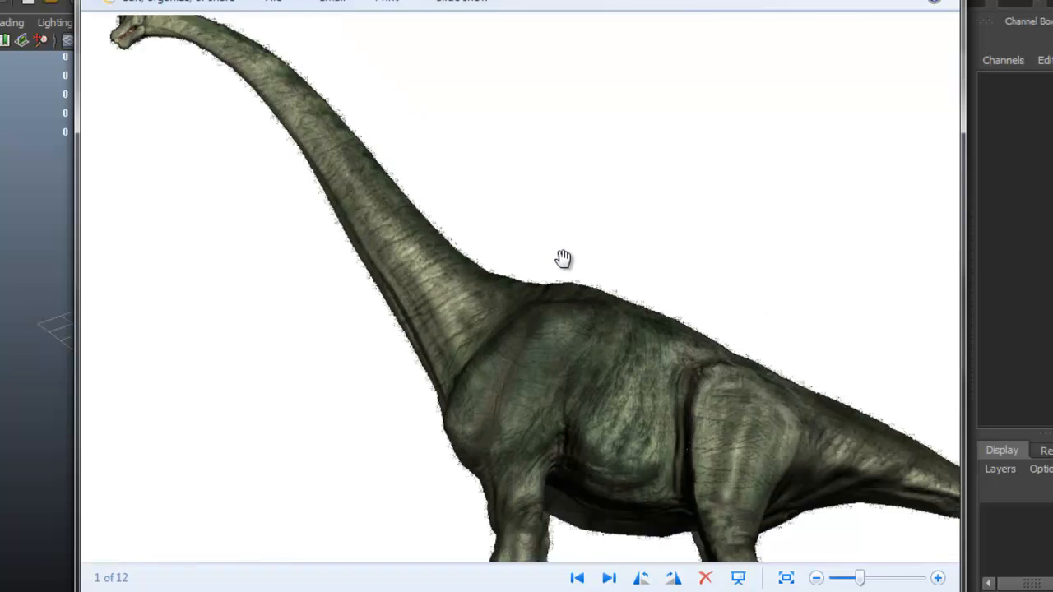
pyautogui.moveTo(564, 259); pyautogui.dragTo(250, 161)
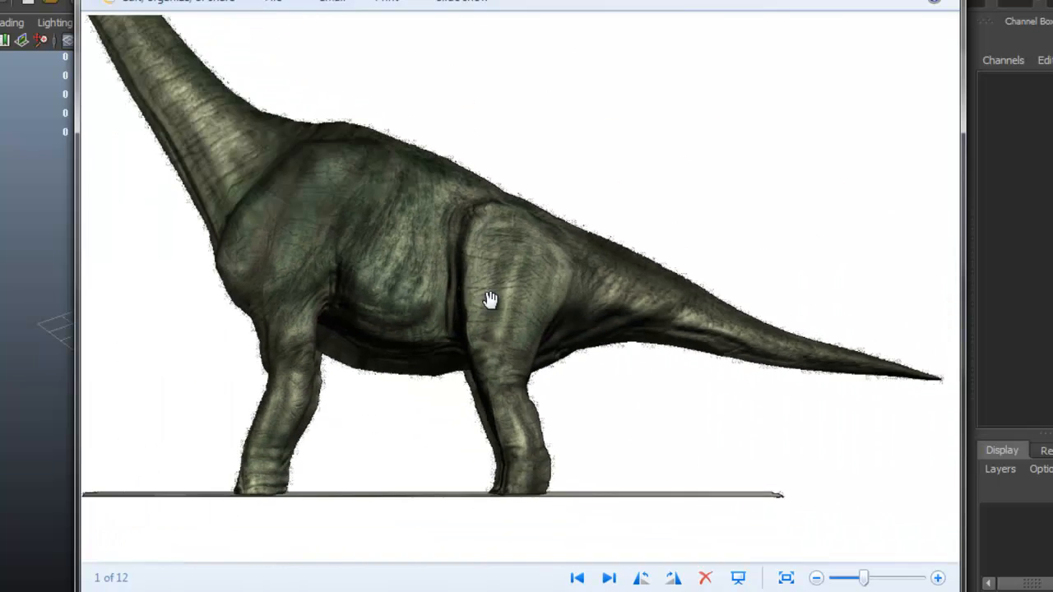
pyautogui.moveTo(490, 299); pyautogui.dragTo(227, 157)
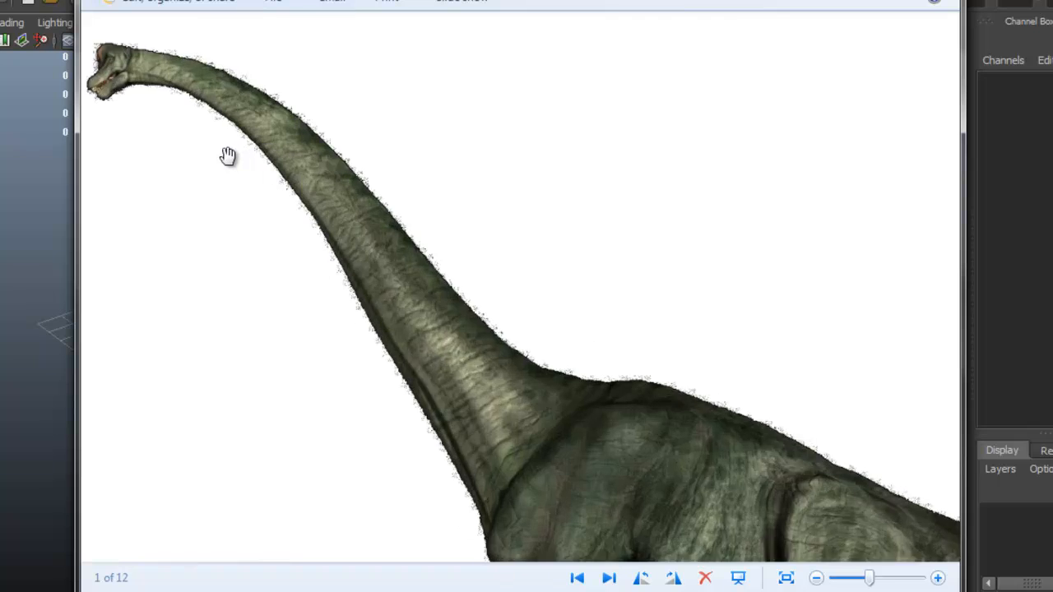
pyautogui.moveTo(227, 155); pyautogui.dragTo(590, 322)
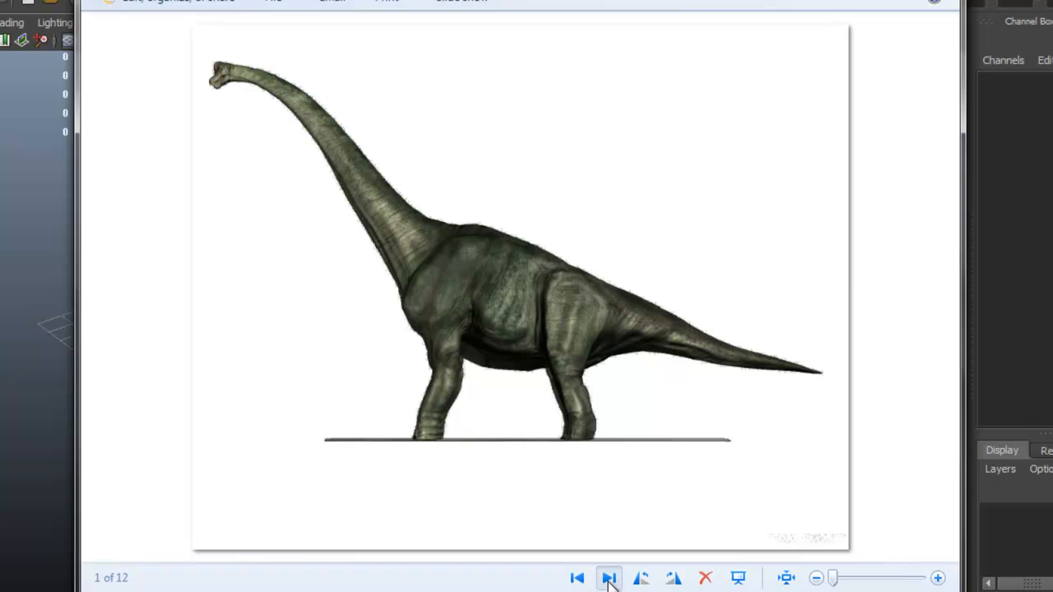
# Step: Browse the reference photos through to the head sculptures, then open the side view's View menu
pyautogui.click(609, 577)
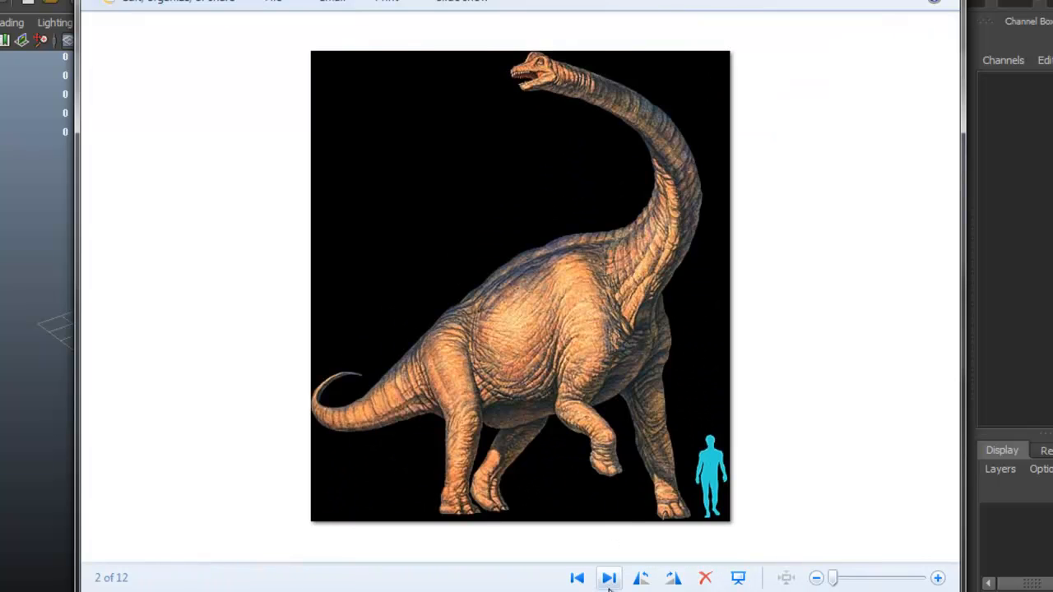
pyautogui.click(609, 578)
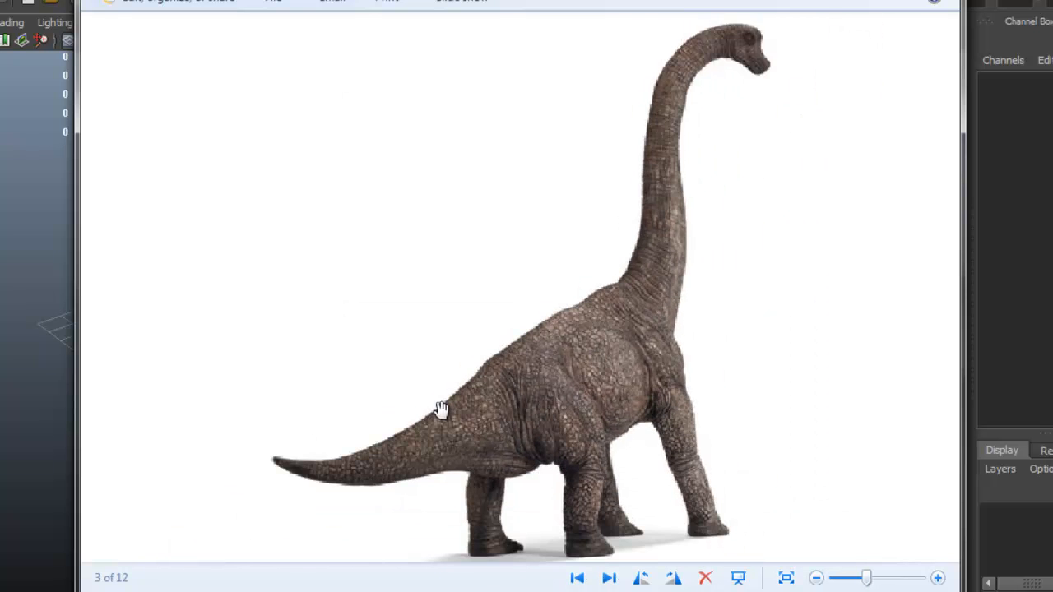
pyautogui.click(608, 577)
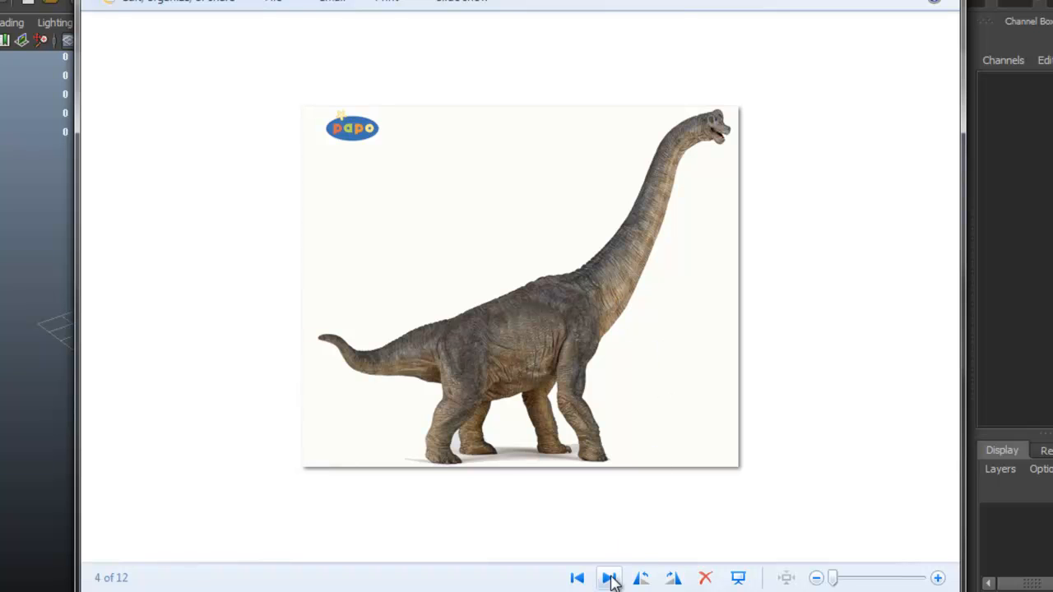
pyautogui.click(608, 577)
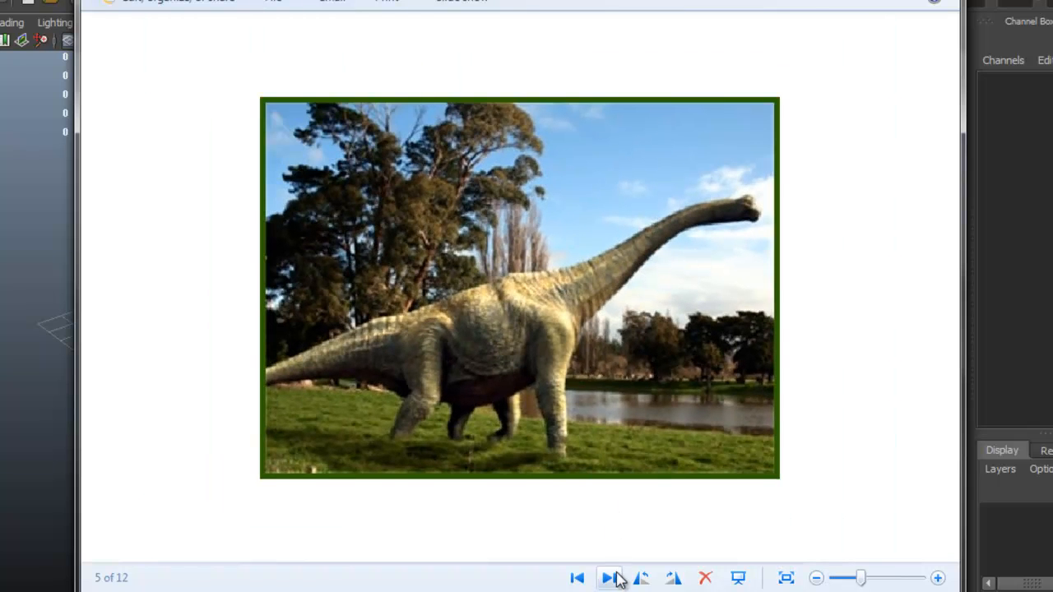
pyautogui.click(608, 577)
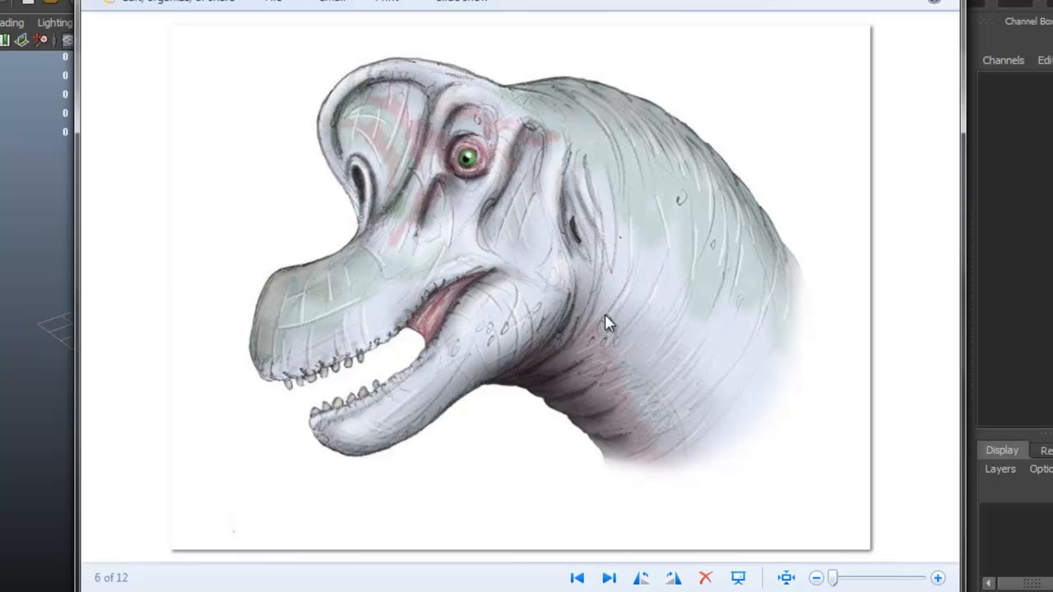
pyautogui.moveTo(451, 194)
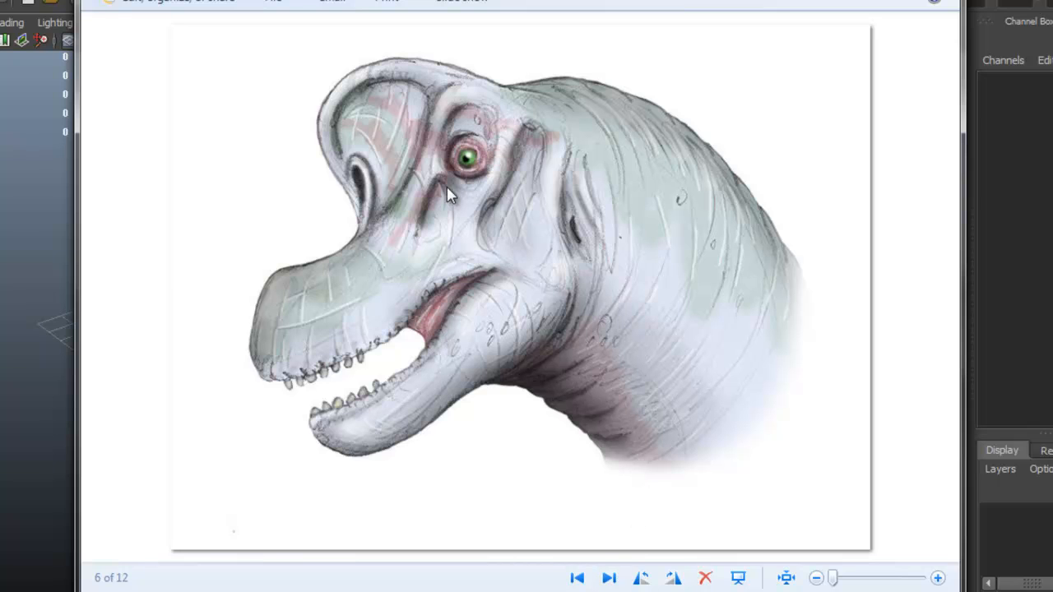
pyautogui.moveTo(474, 195)
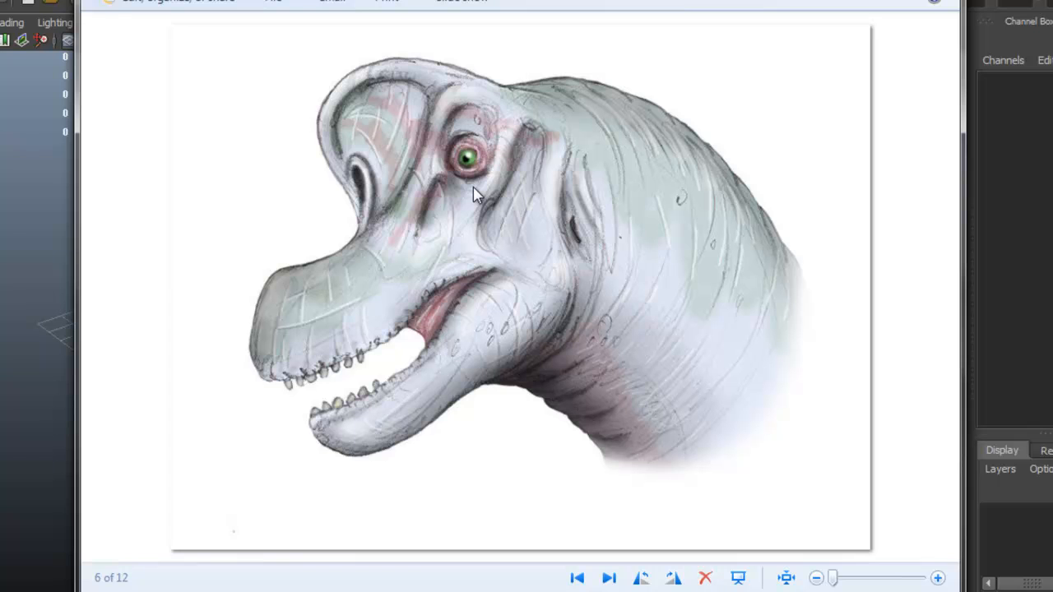
pyautogui.moveTo(444, 175)
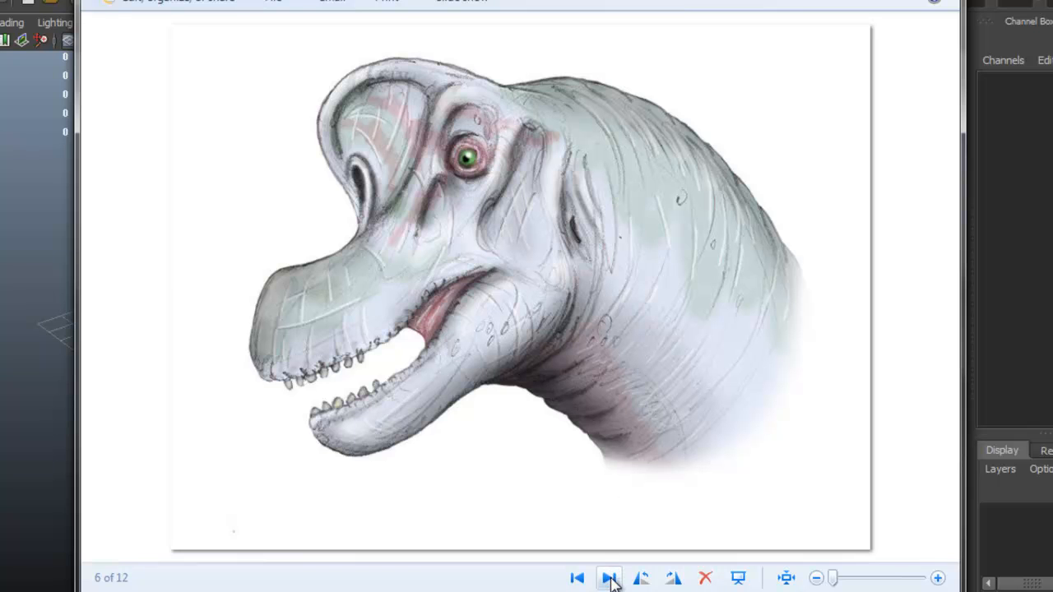
pyautogui.click(609, 578)
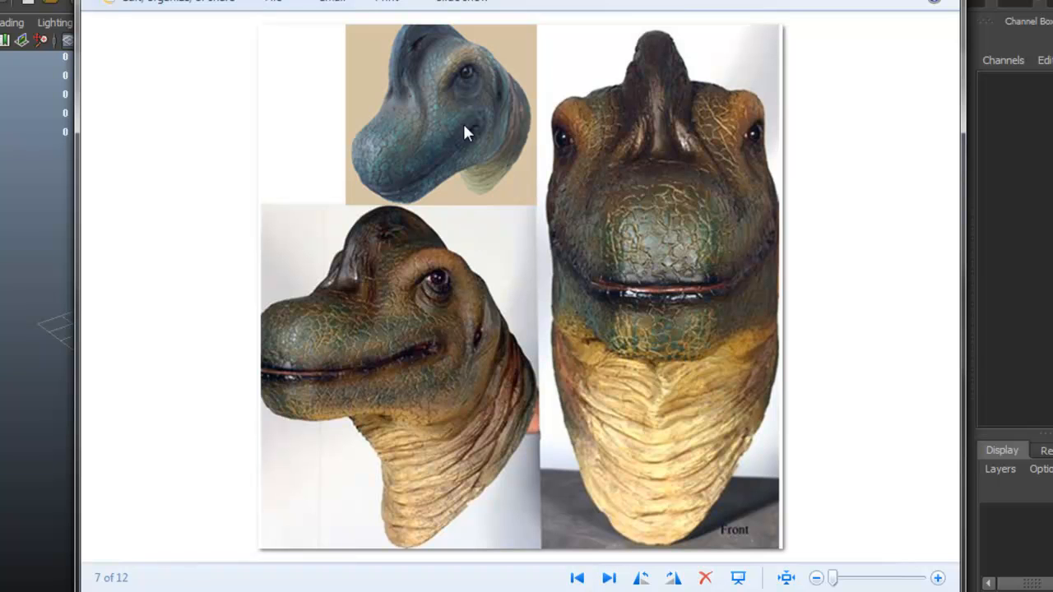
pyautogui.moveTo(573, 487)
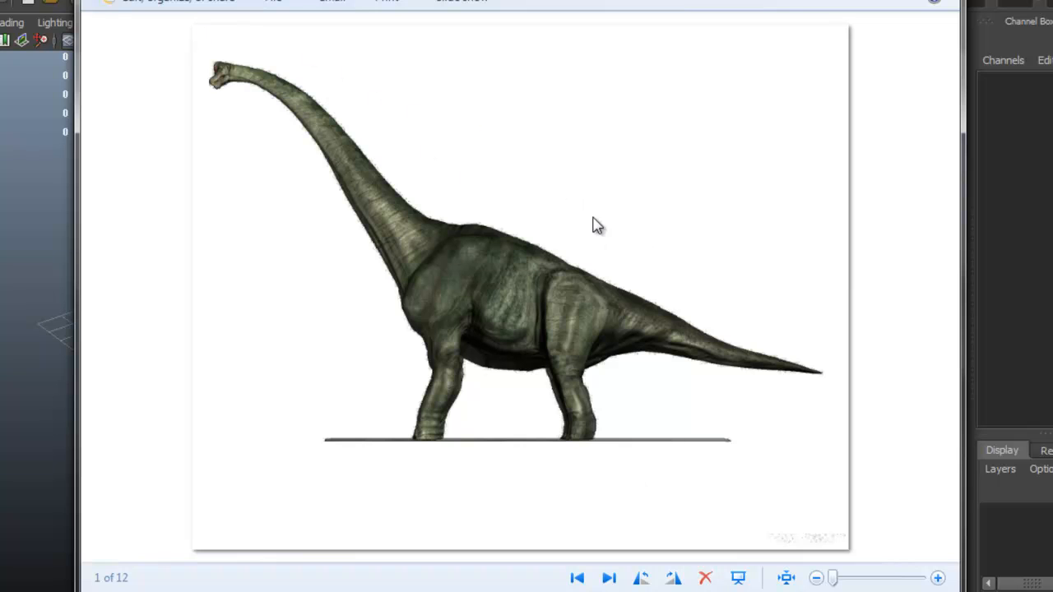
pyautogui.moveTo(428, 345)
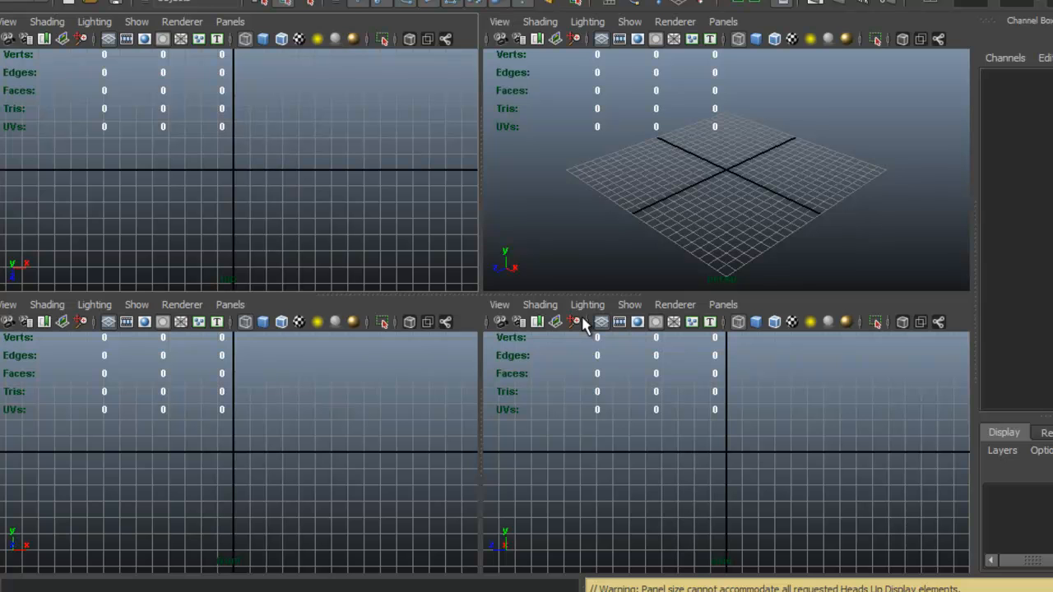
pyautogui.moveTo(677, 435)
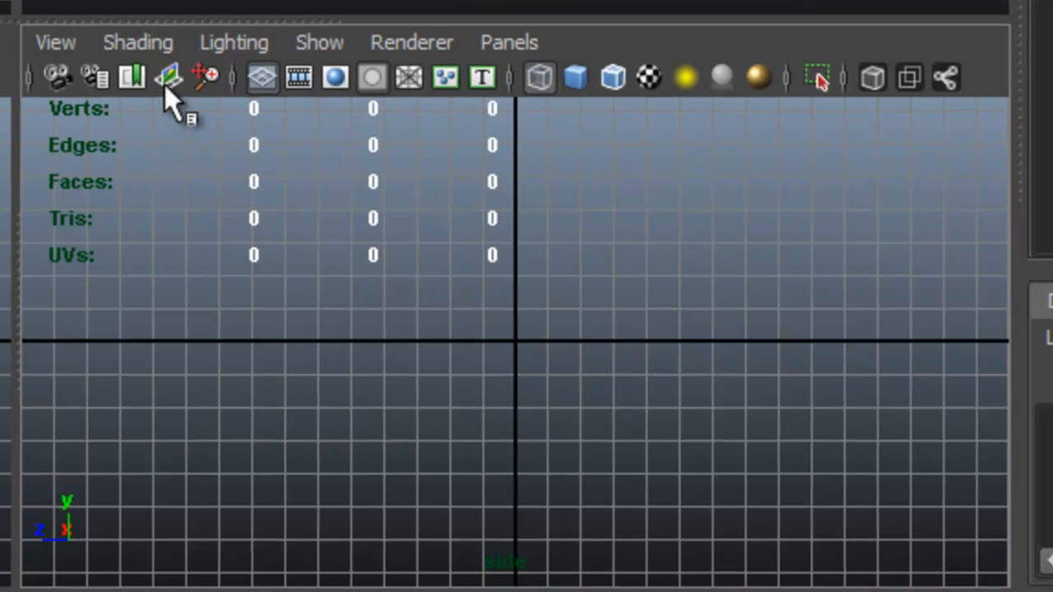
pyautogui.moveTo(95, 78)
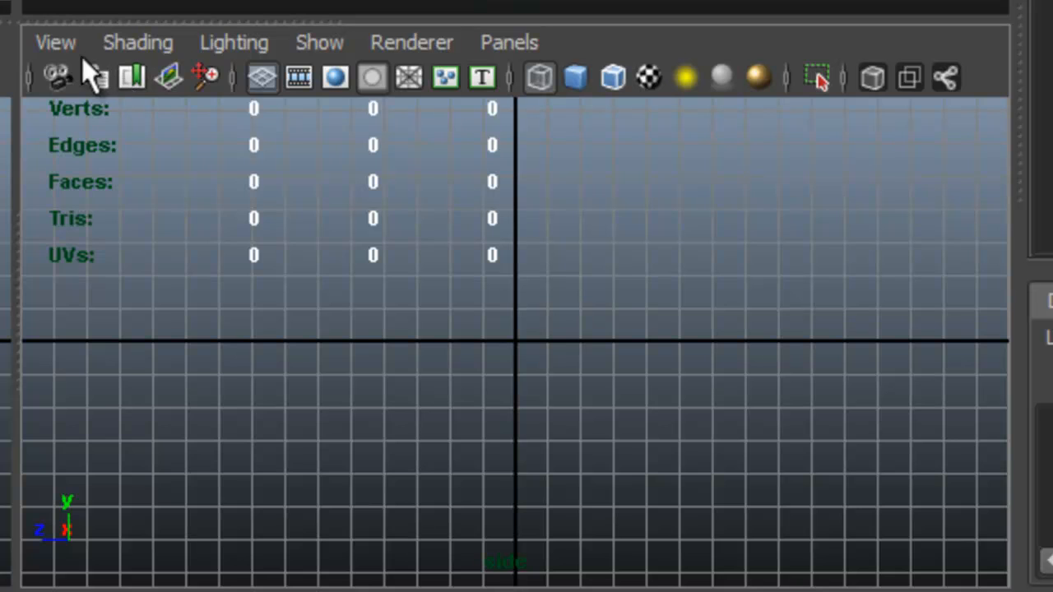
pyautogui.click(56, 42)
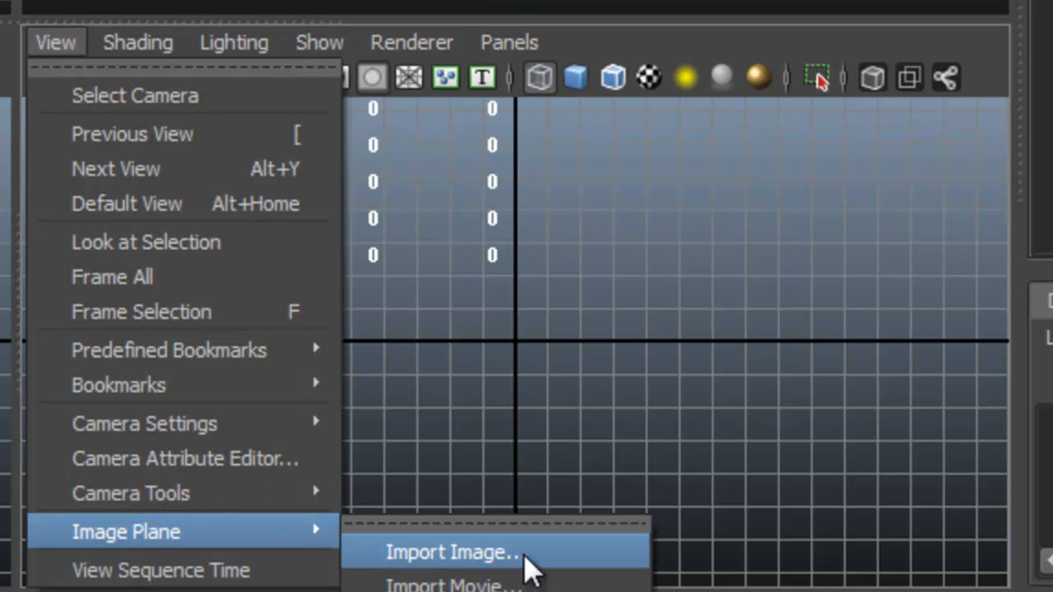
# Step: Import Brach2highres2.jpg from the brachiosaurus folder as the side camera's image plane
pyautogui.click(453, 552)
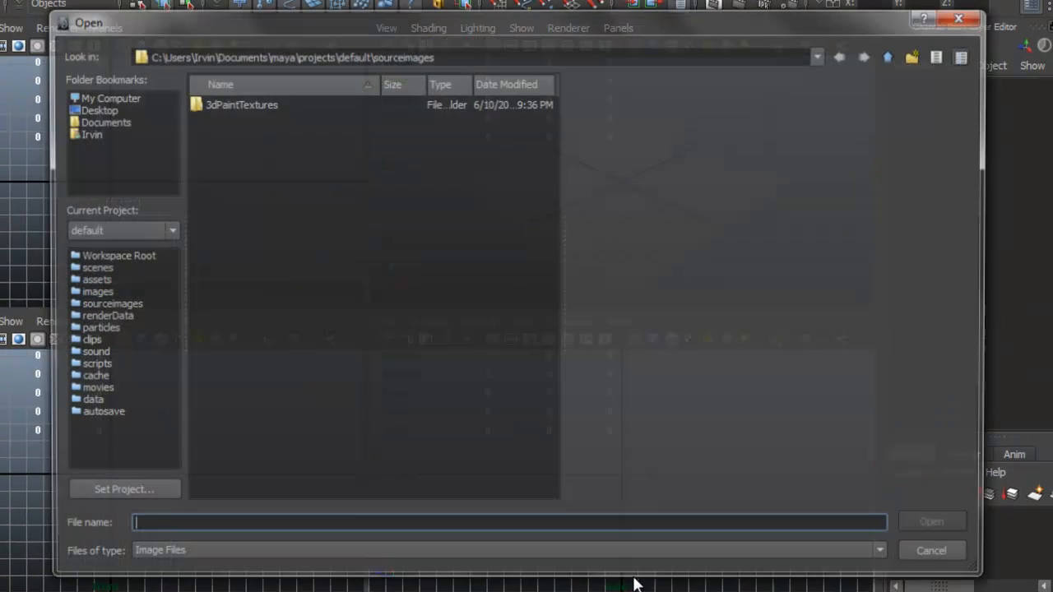
pyautogui.click(254, 147)
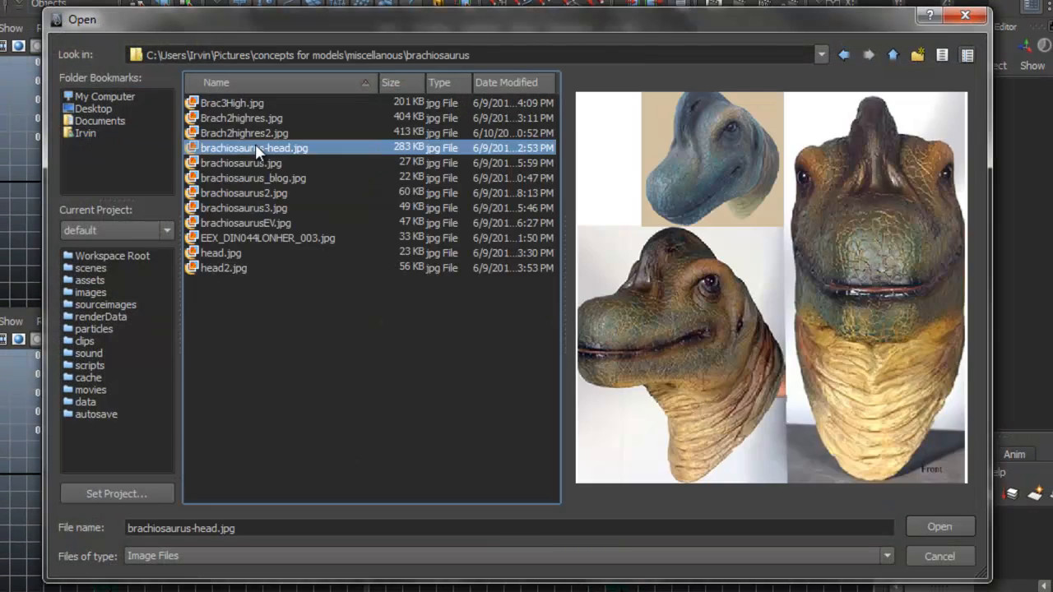
pyautogui.click(244, 133)
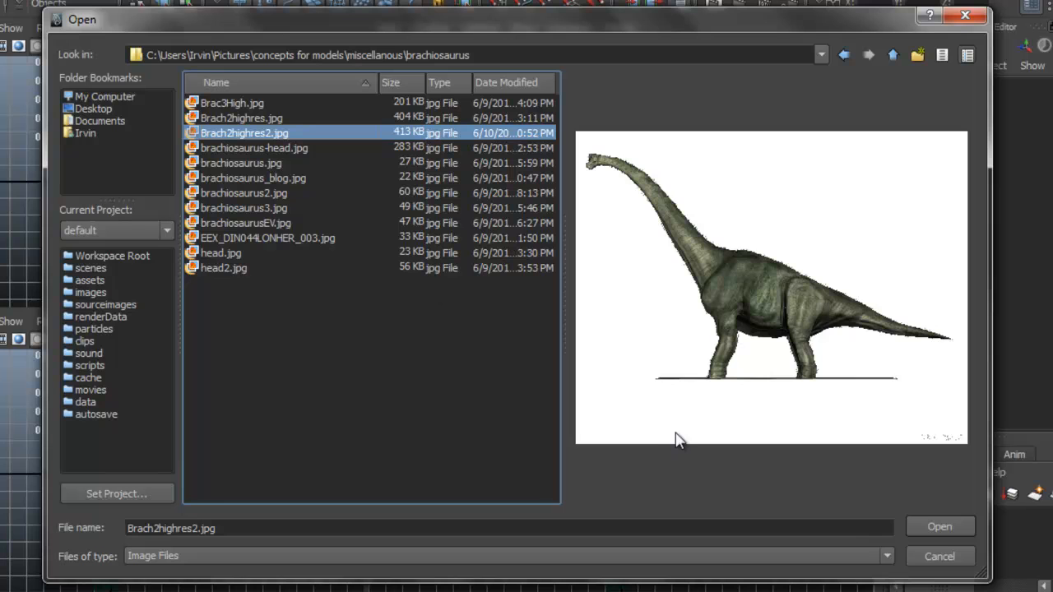
pyautogui.moveTo(841, 513)
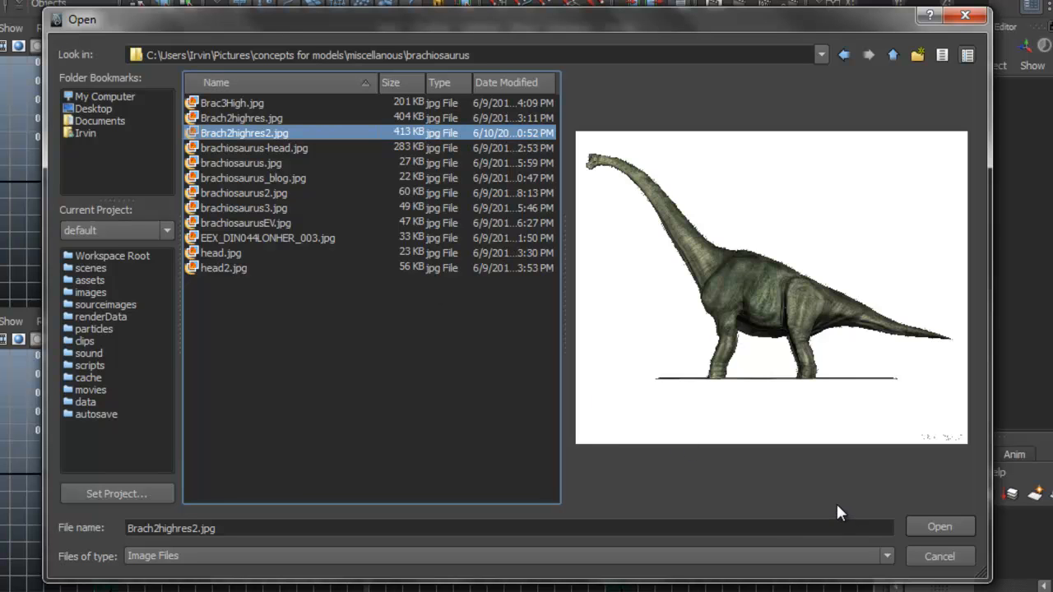
pyautogui.moveTo(940, 527)
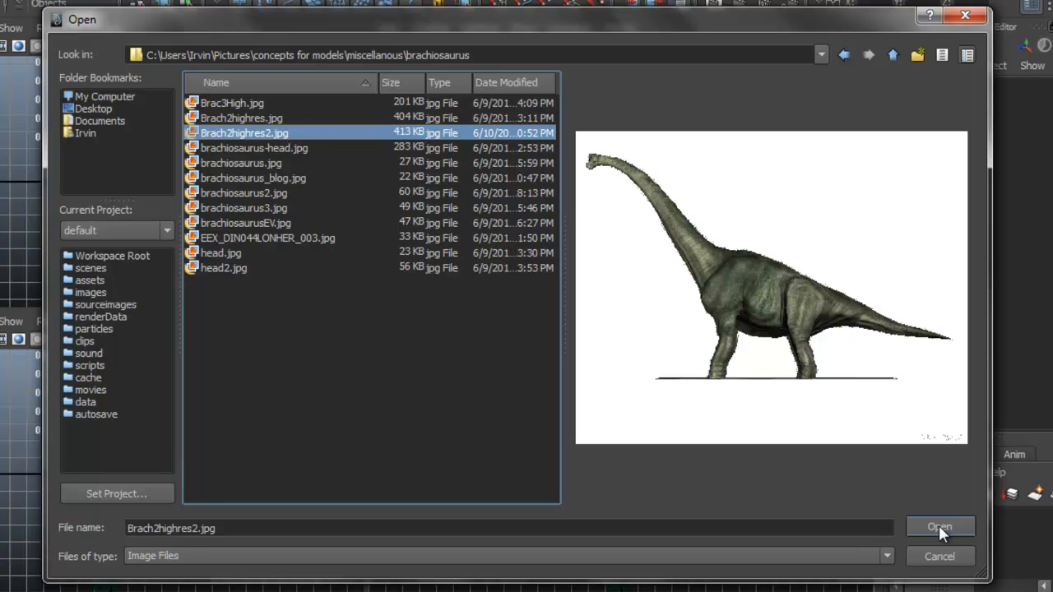
pyautogui.click(939, 527)
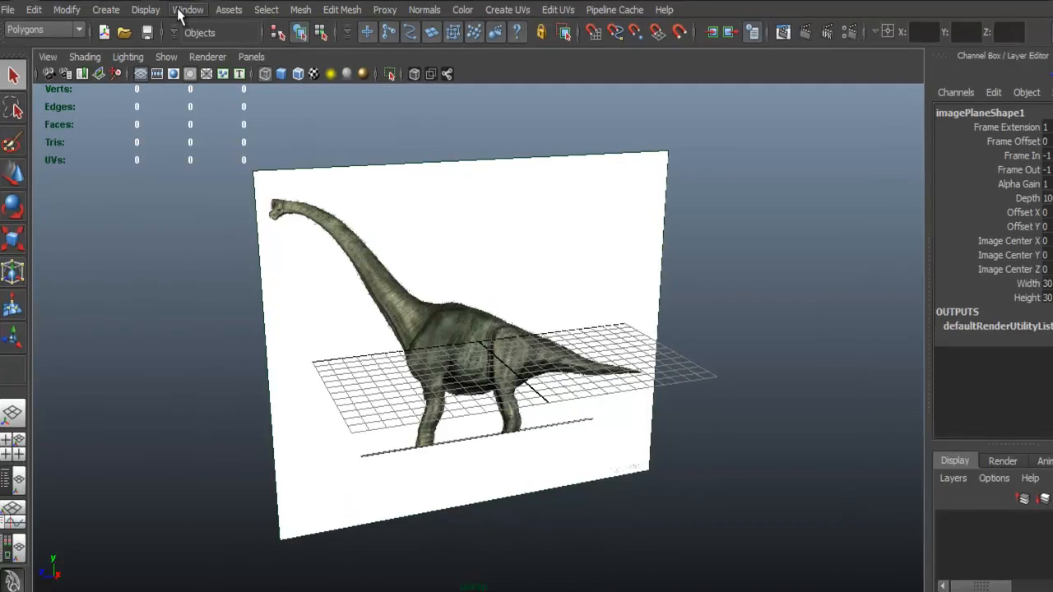
# Step: Set the Linear working unit to meter in Preferences Settings and save
pyautogui.click(188, 9)
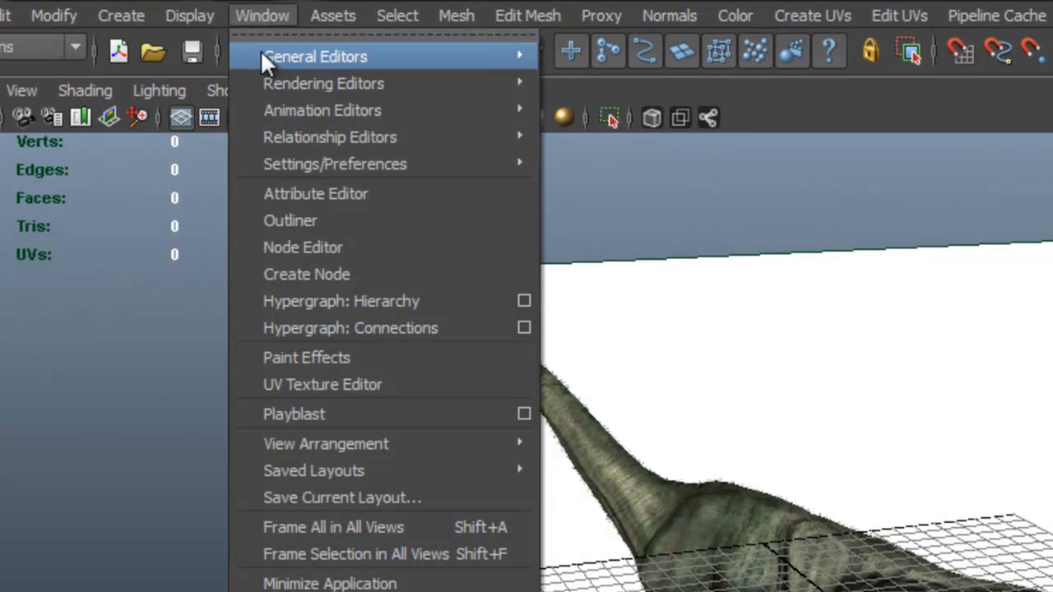
pyautogui.moveTo(335, 164)
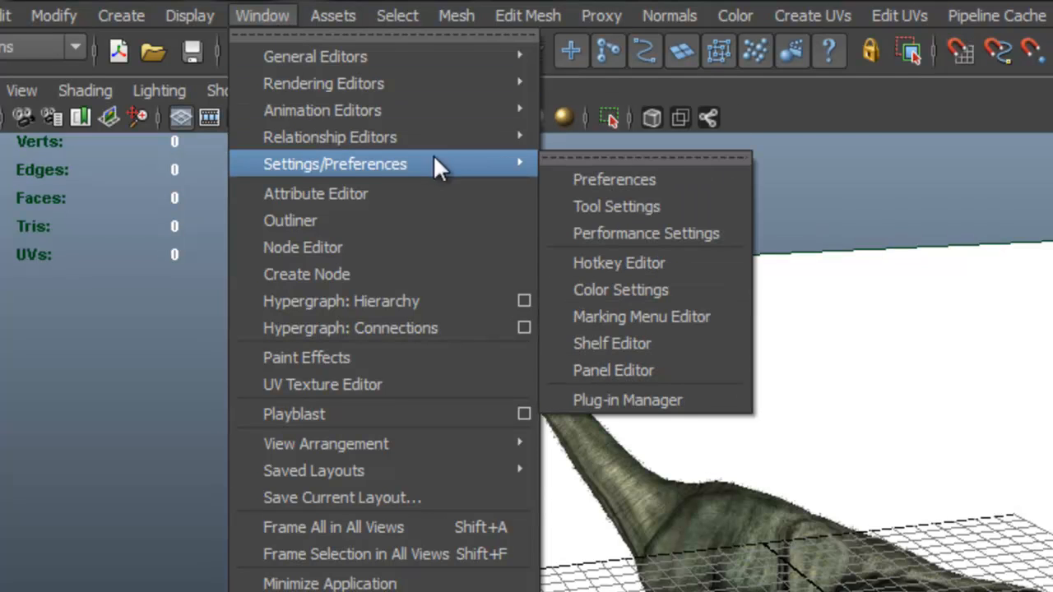
pyautogui.moveTo(616, 206)
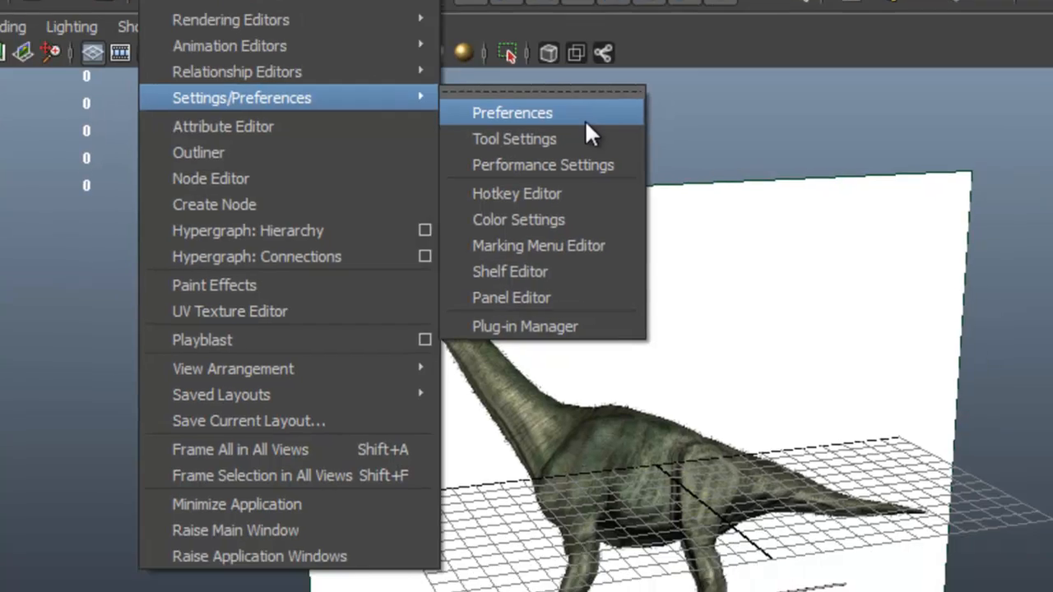
pyautogui.click(512, 113)
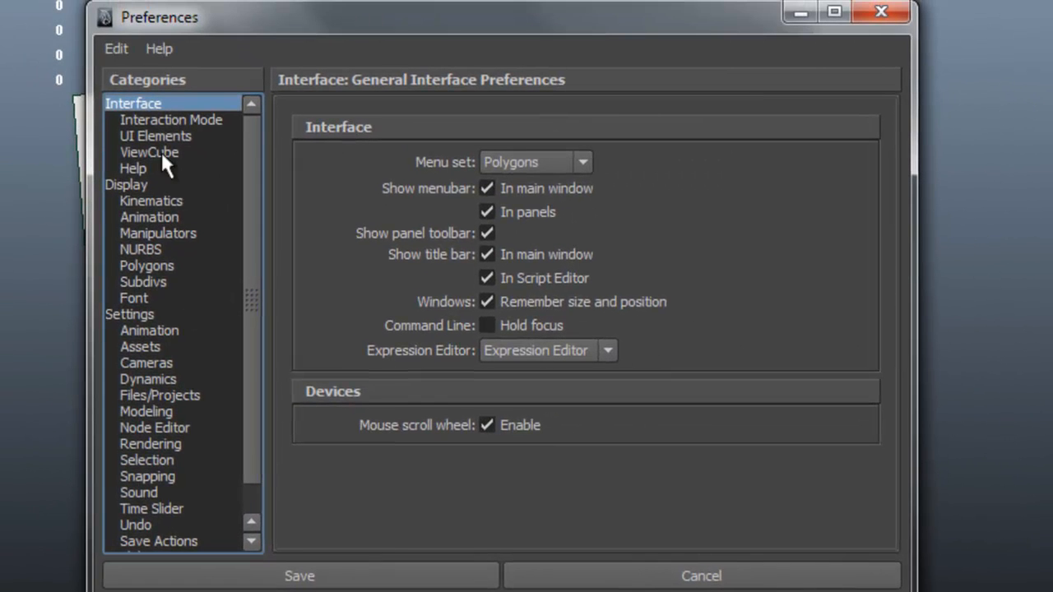
pyautogui.click(130, 314)
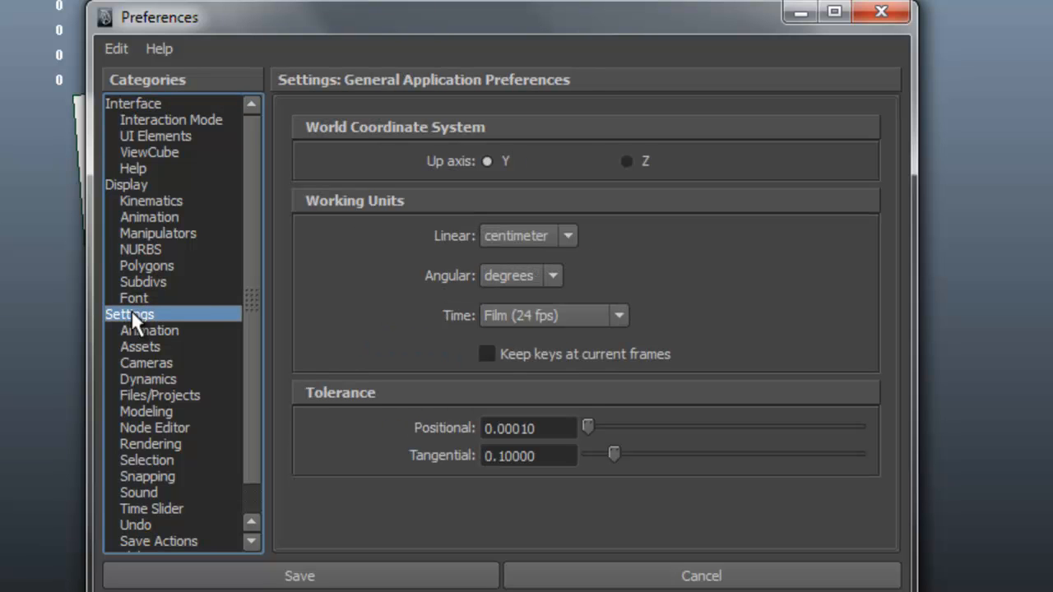
pyautogui.moveTo(146, 321)
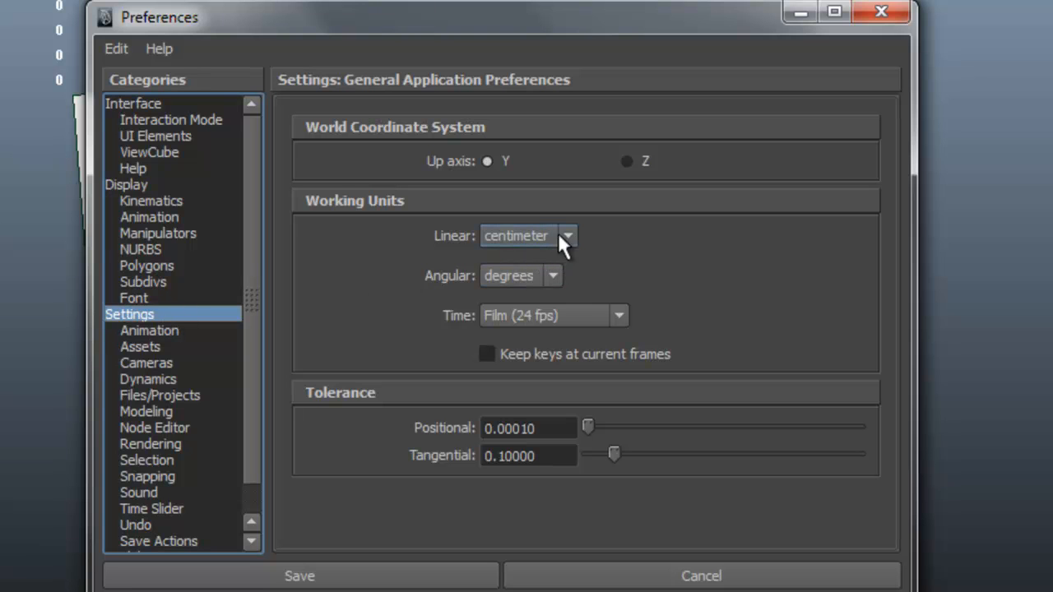
pyautogui.moveTo(565, 238)
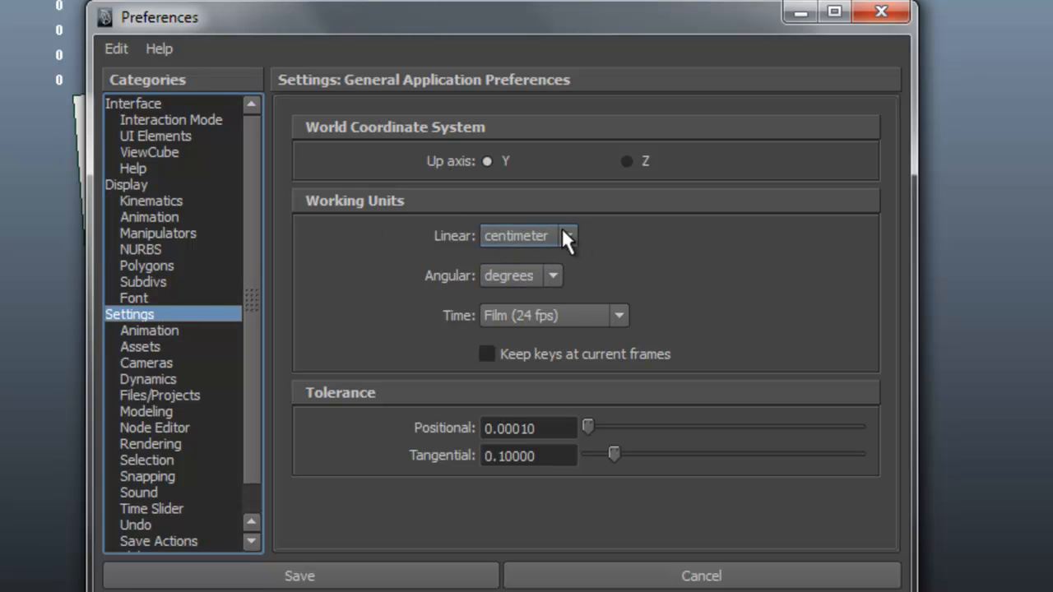
pyautogui.click(568, 236)
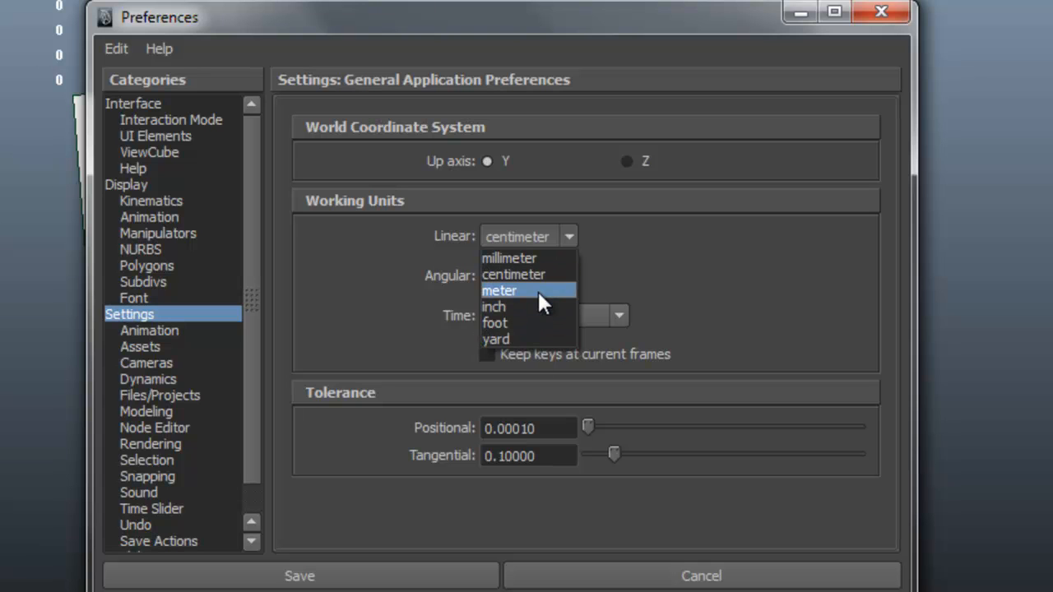
pyautogui.click(499, 290)
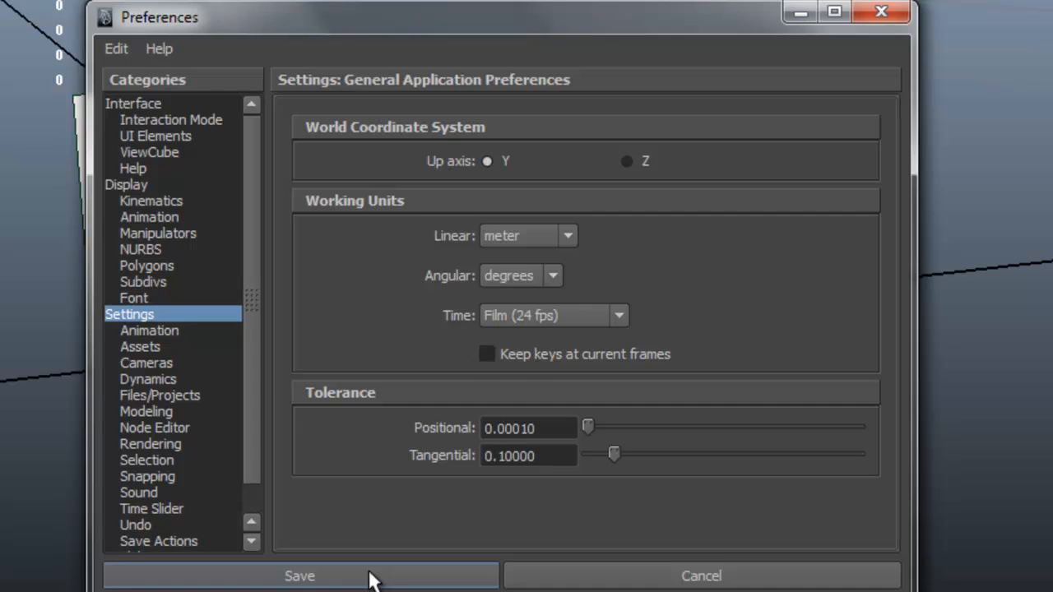
pyautogui.click(299, 576)
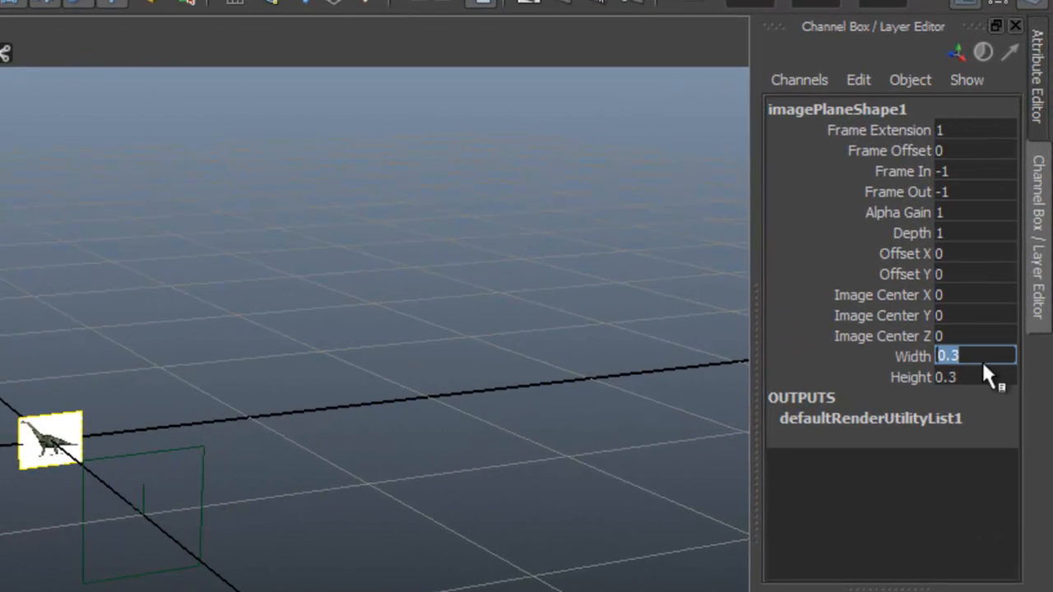
# Step: Set imagePlaneShape1 width and height to 14 and shift Image Center X to about -10.4
pyautogui.write('2')
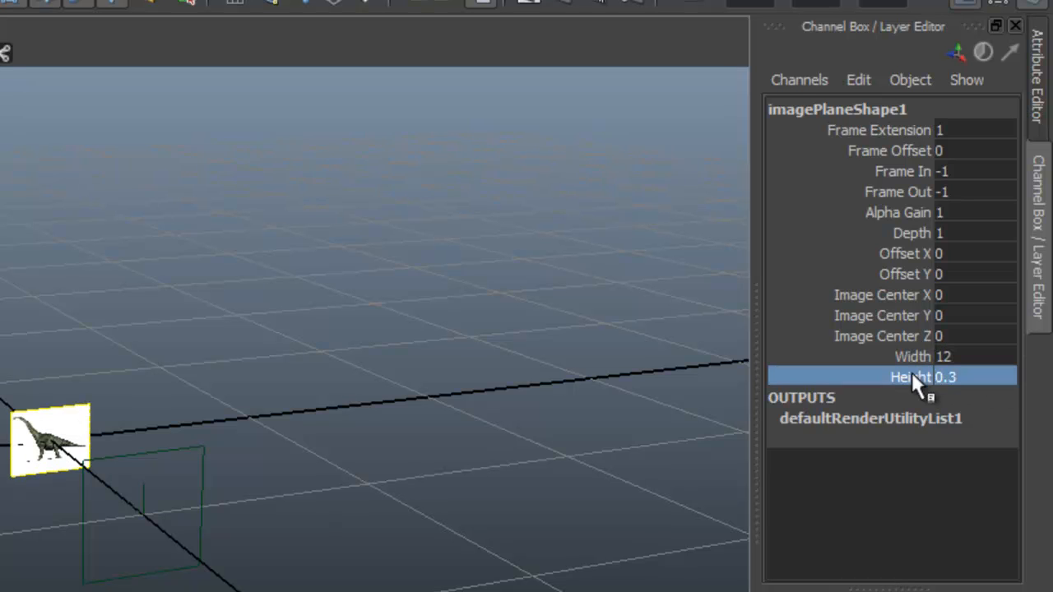
pyautogui.moveTo(970, 377); pyautogui.dragTo(930, 387)
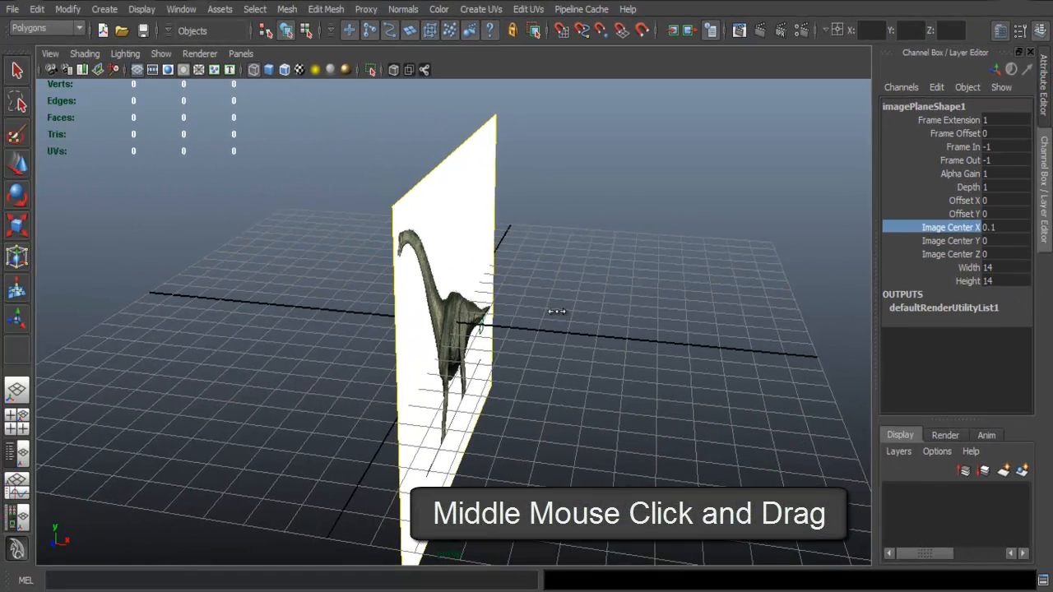
pyautogui.moveTo(555, 311); pyautogui.dragTo(477, 305)
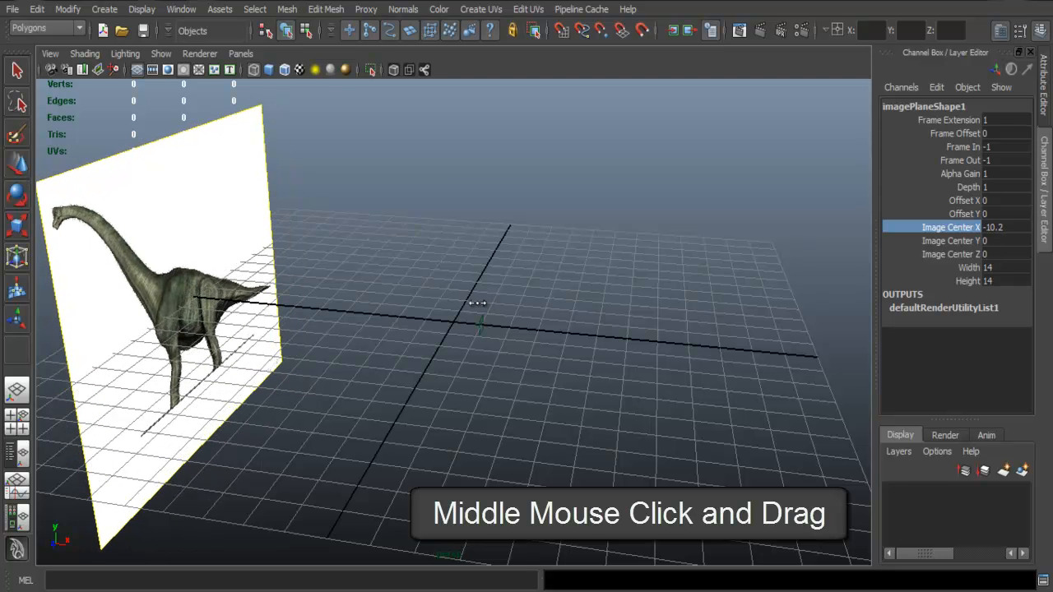
pyautogui.moveTo(477, 304); pyautogui.dragTo(386, 321)
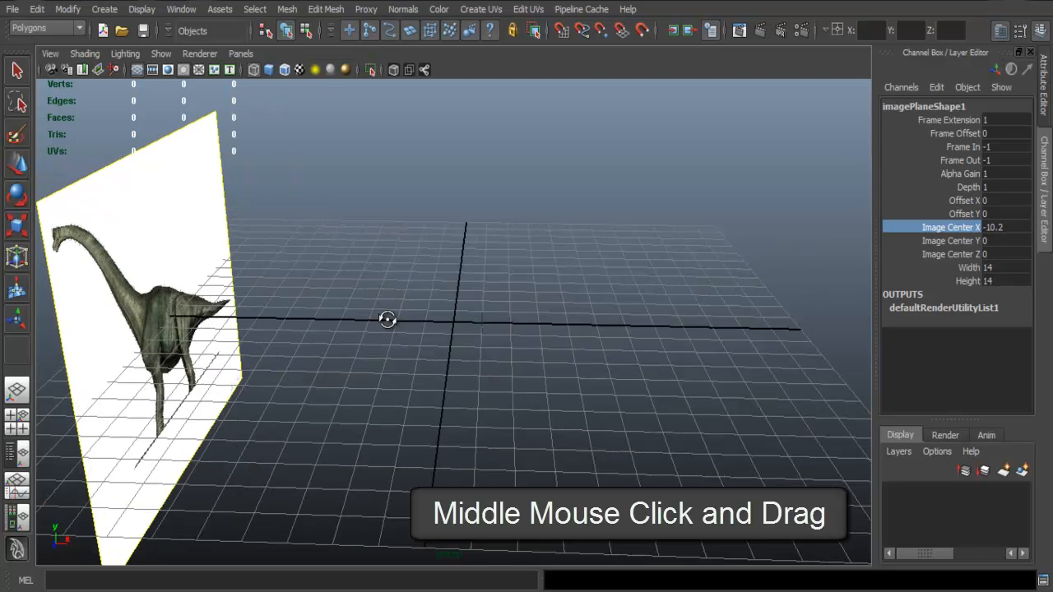
pyautogui.moveTo(387, 321); pyautogui.dragTo(346, 329)
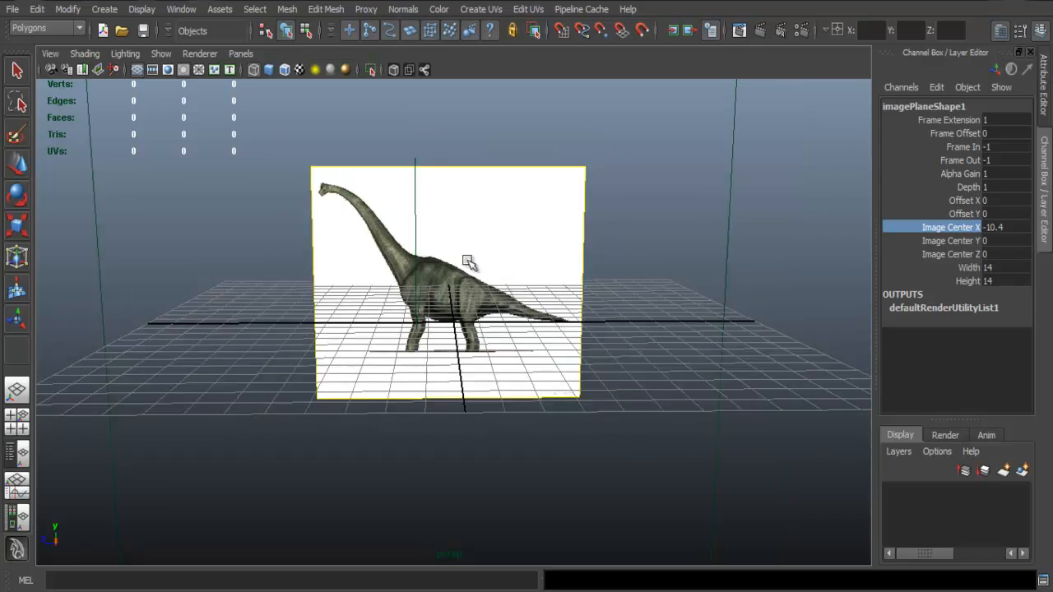
pyautogui.moveTo(469, 262); pyautogui.dragTo(617, 268)
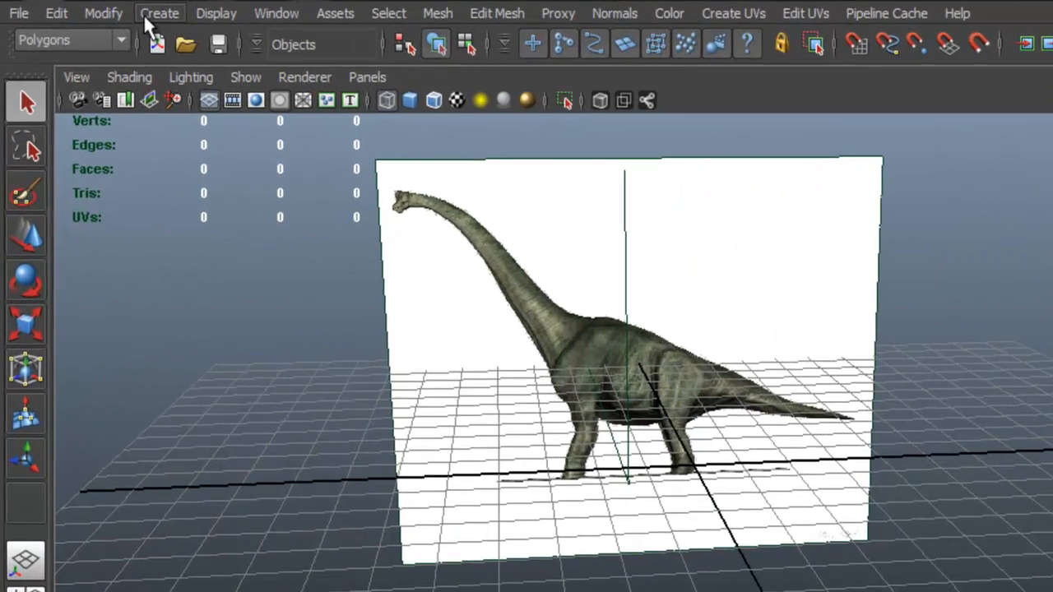
# Step: Create a polygon cube with Subdivisions Width 2 and scale it down over the torso
pyautogui.click(160, 13)
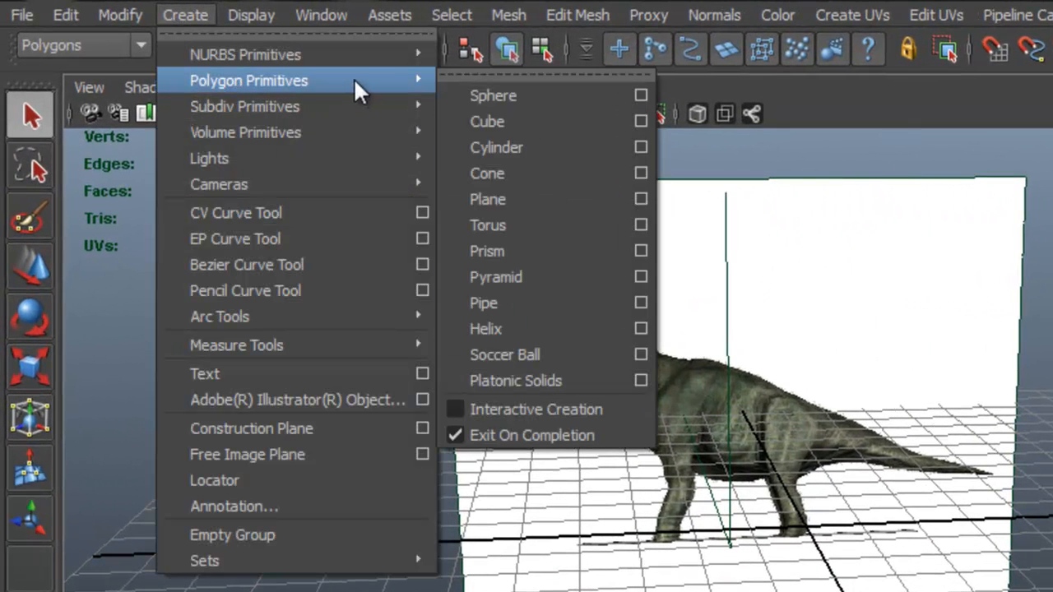
pyautogui.moveTo(487, 122)
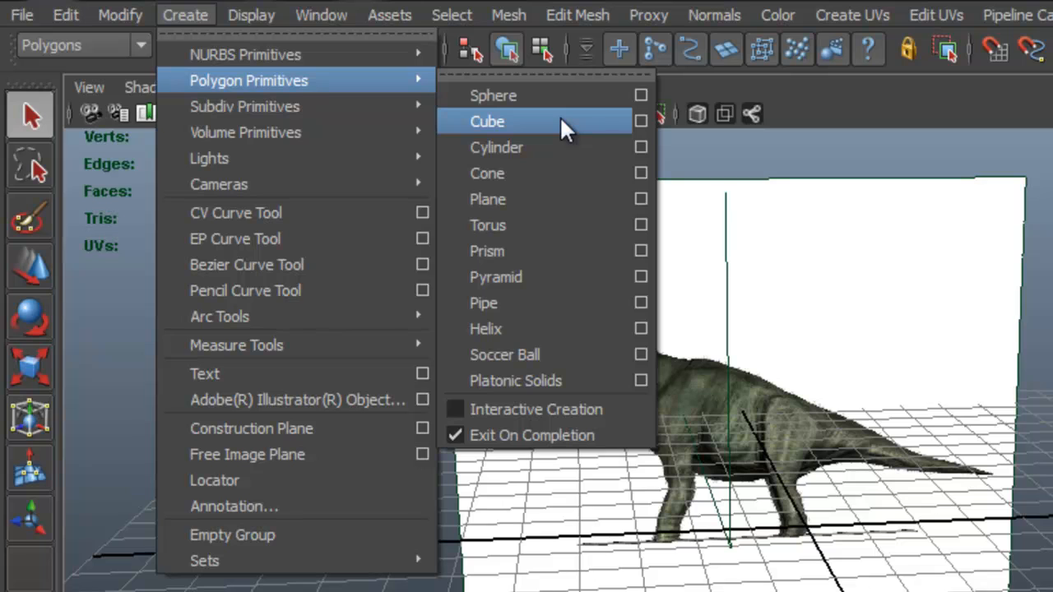
pyautogui.click(487, 121)
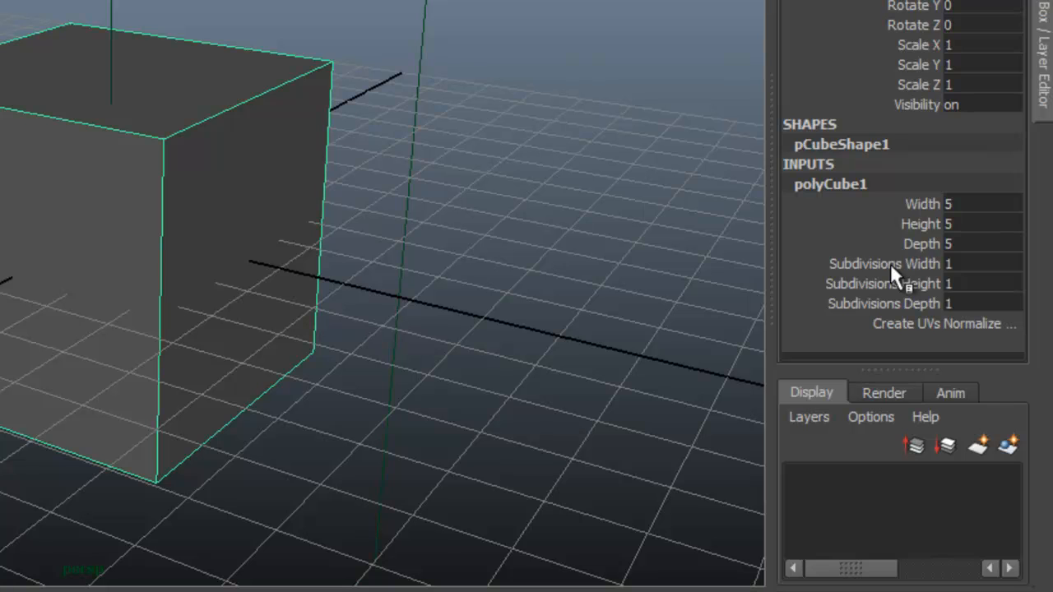
pyautogui.click(982, 263)
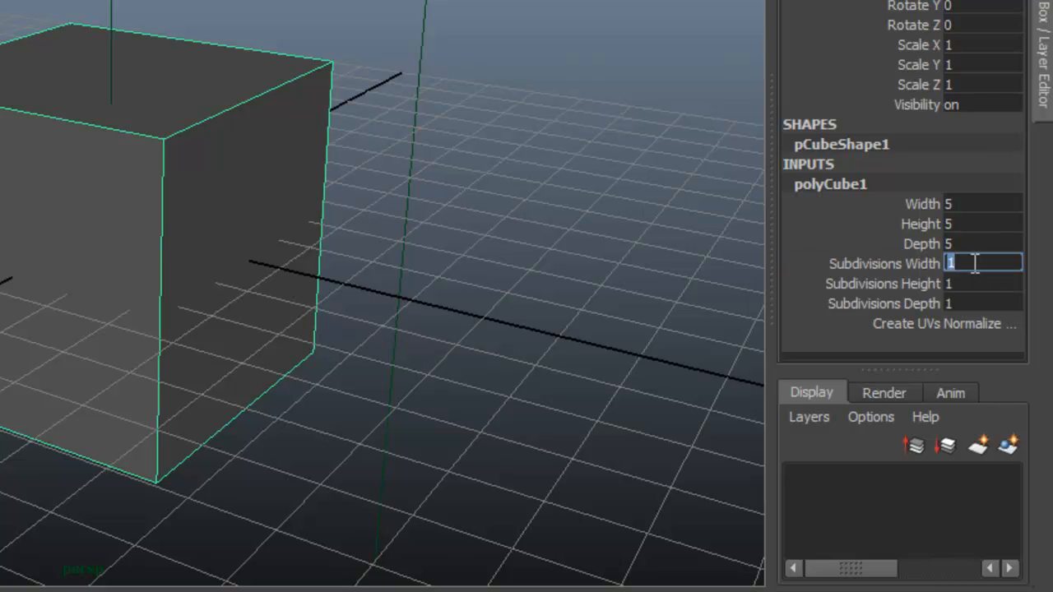
pyautogui.write('2')
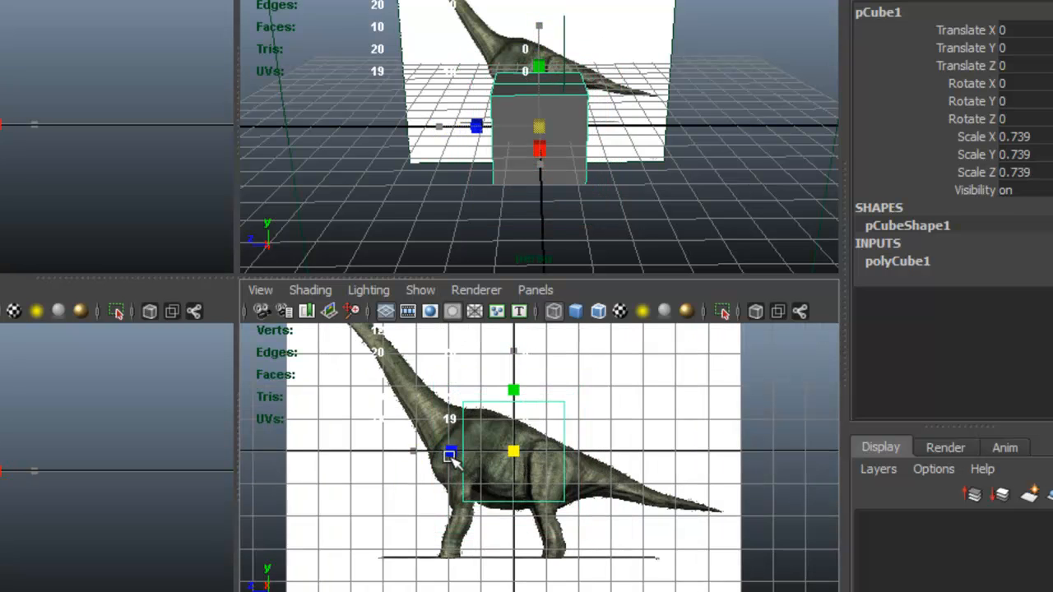
pyautogui.moveTo(450, 454); pyautogui.dragTo(512, 450)
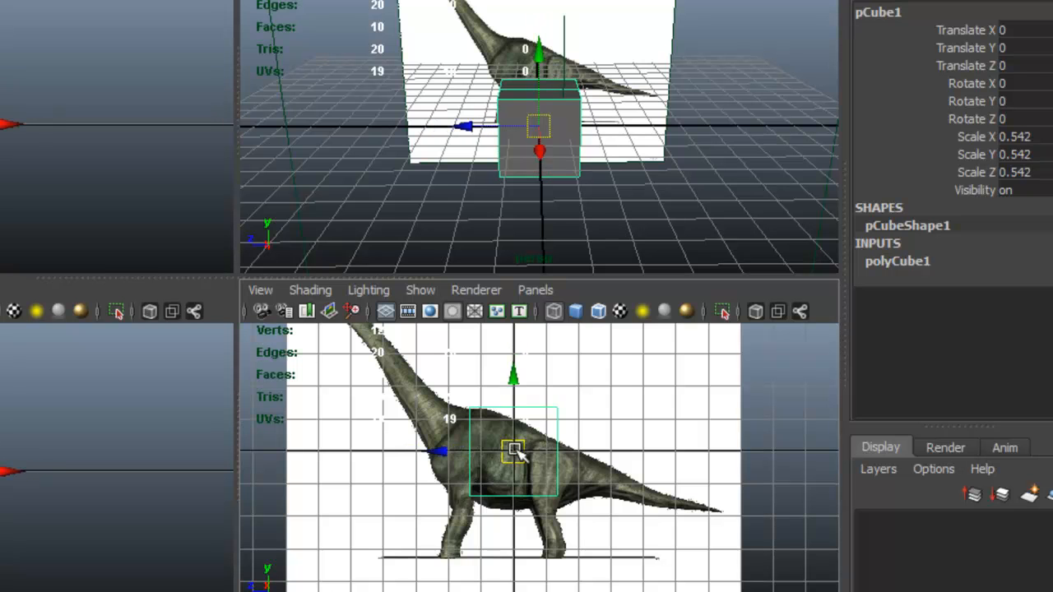
pyautogui.moveTo(514, 450); pyautogui.dragTo(510, 465)
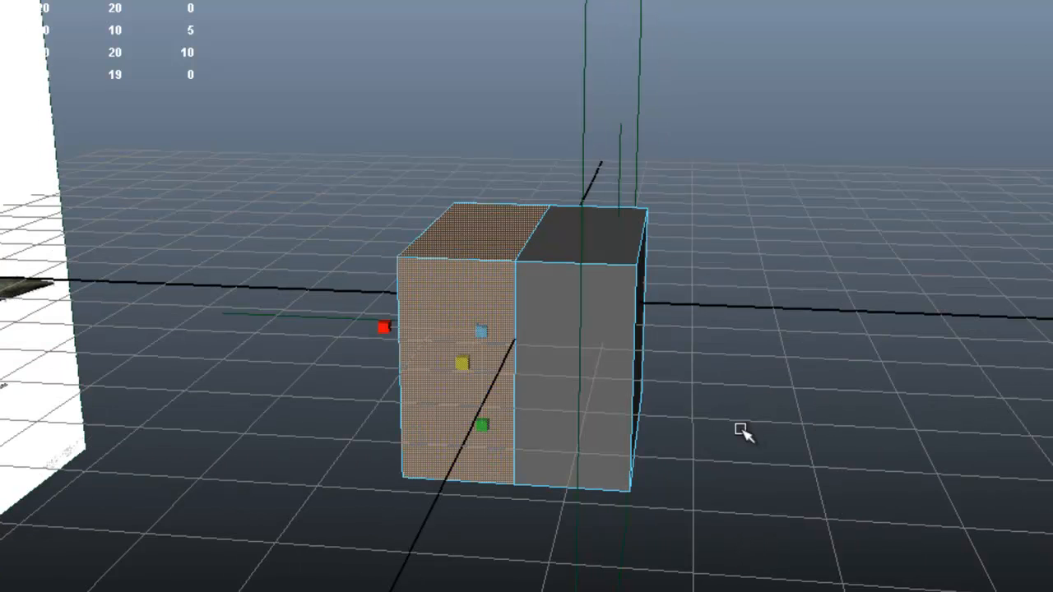
# Step: Delete the selected faces of one half of the cube
pyautogui.press('Delete')
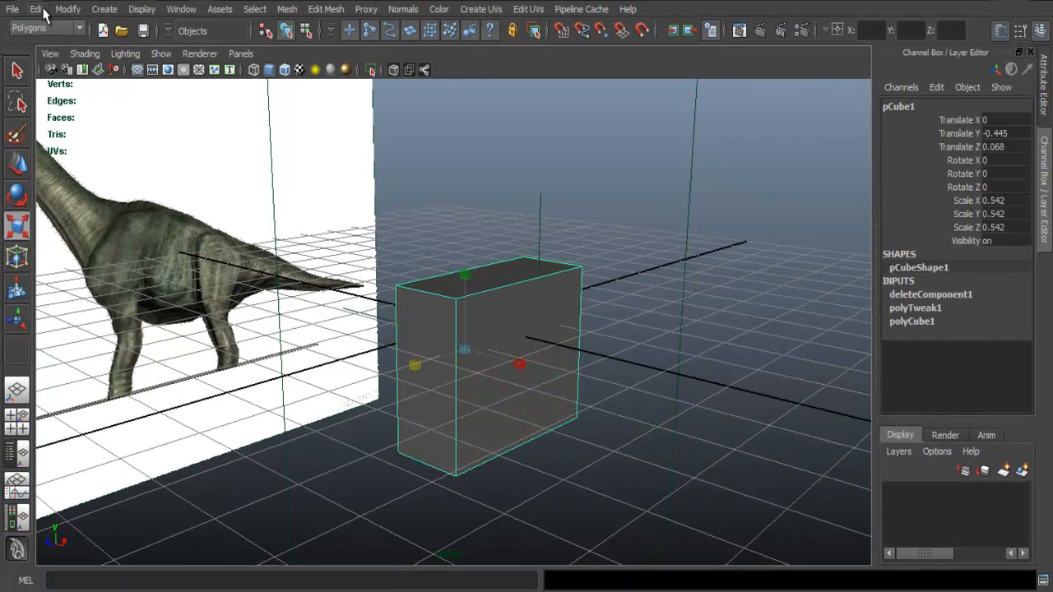
# Step: Duplicate Special the half cube as an Instance with Scale X set to -1
pyautogui.click(37, 9)
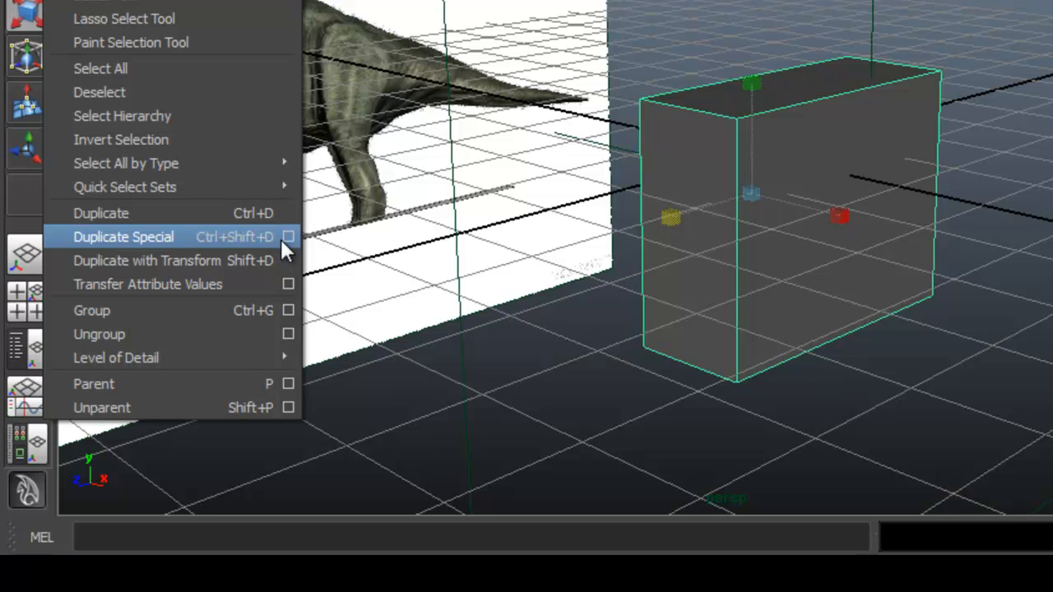
pyautogui.click(289, 236)
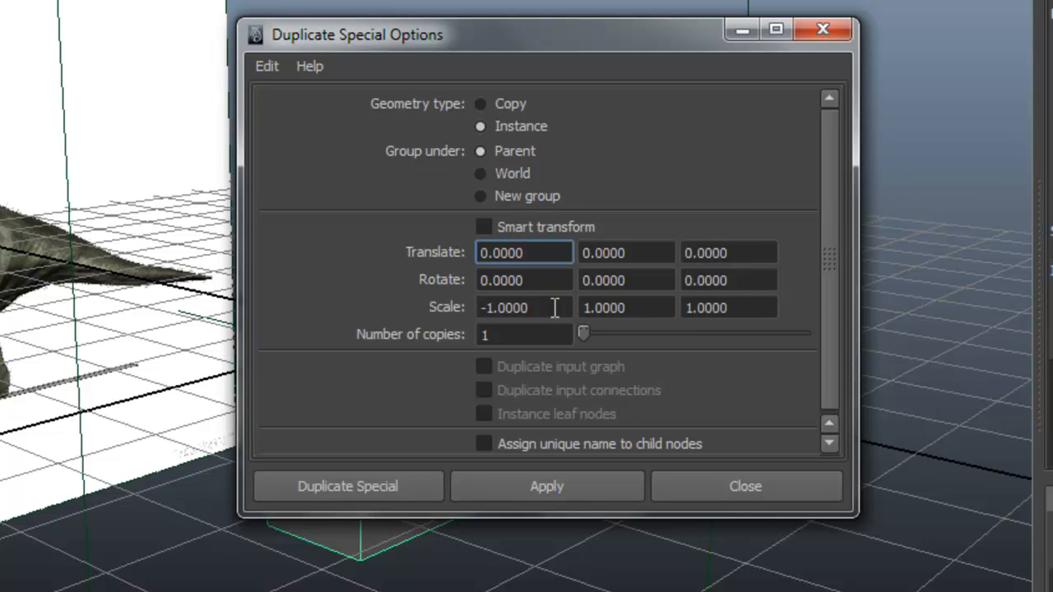
pyautogui.click(524, 307)
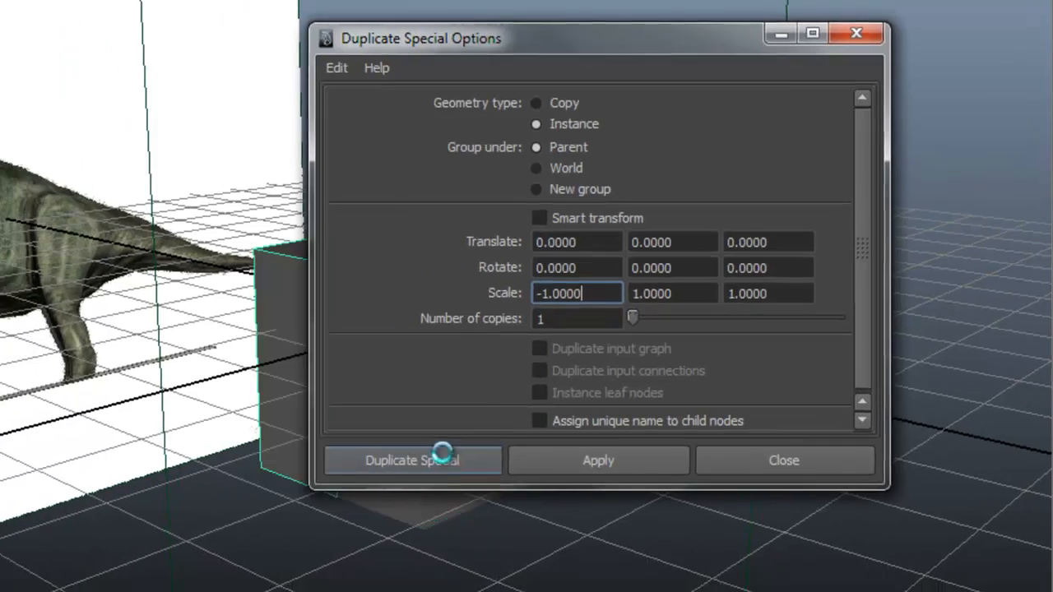
pyautogui.click(412, 460)
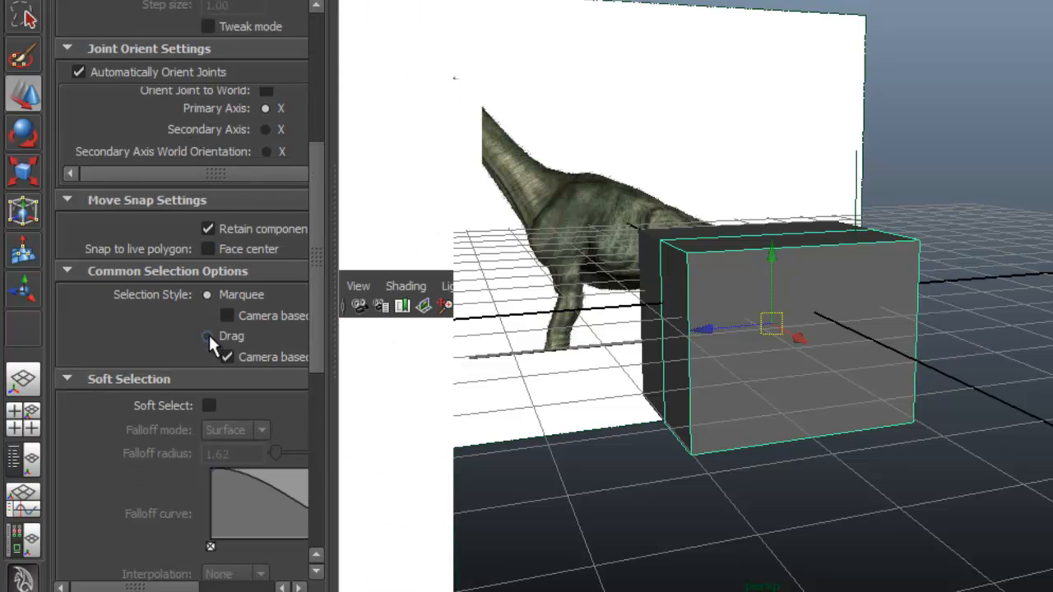
# Step: Check Reflection in the Move tool's Reflection Settings
pyautogui.scroll(-3)
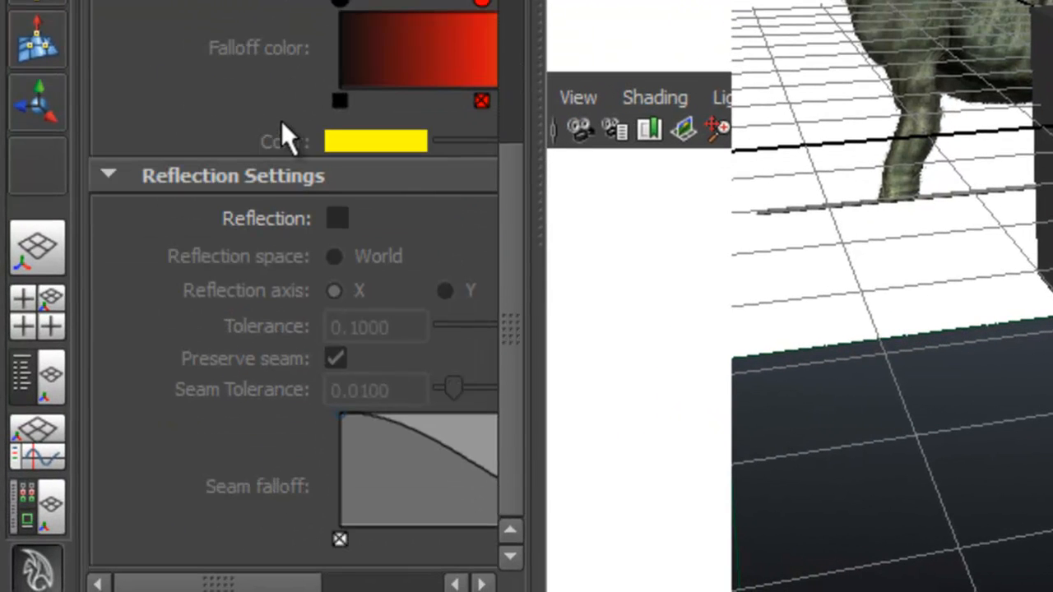
pyautogui.click(336, 218)
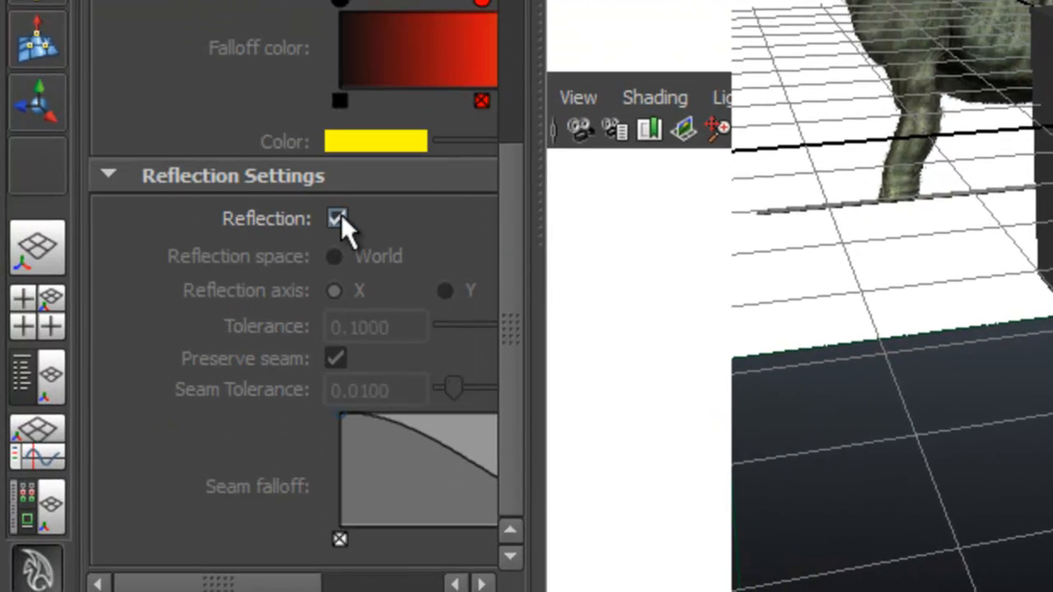
pyautogui.click(336, 218)
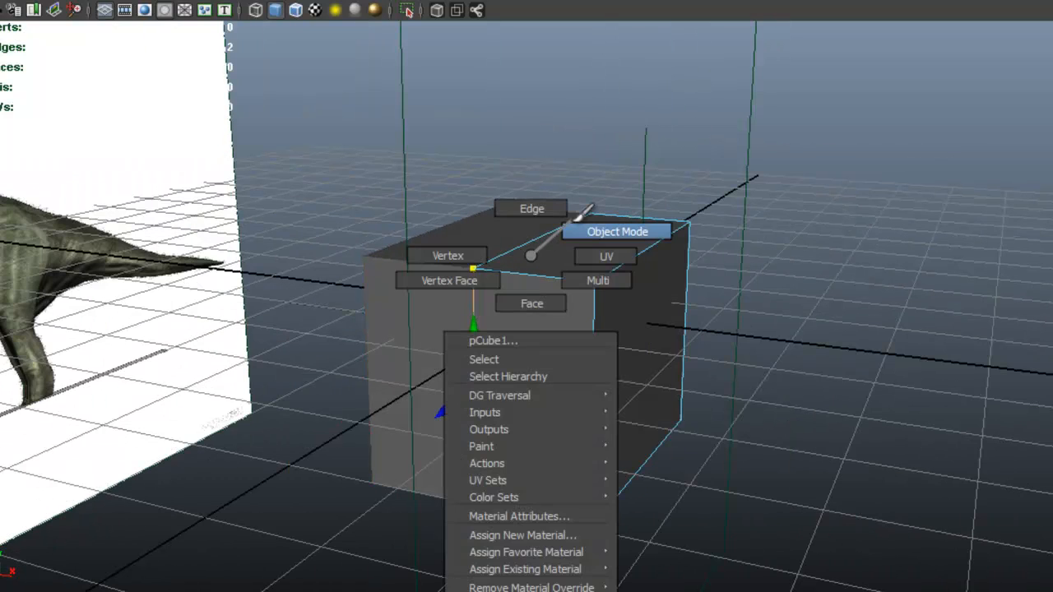
# Step: Switch the torso block to Vertex mode for rounding it into an egg shape
pyautogui.click(616, 231)
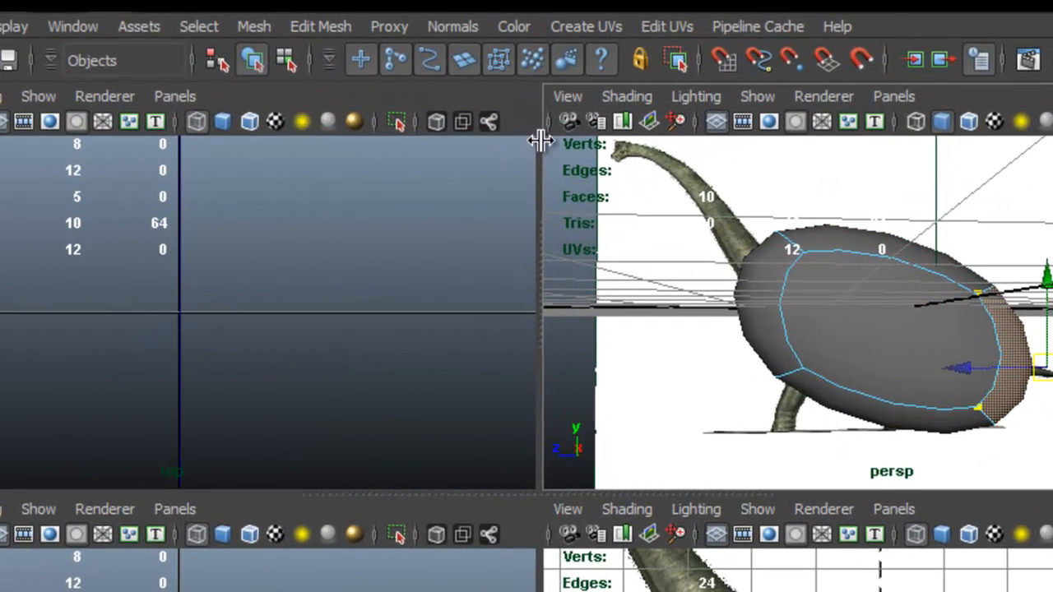
# Step: Insert edge loops across the body block and maximize the side view
pyautogui.click(319, 26)
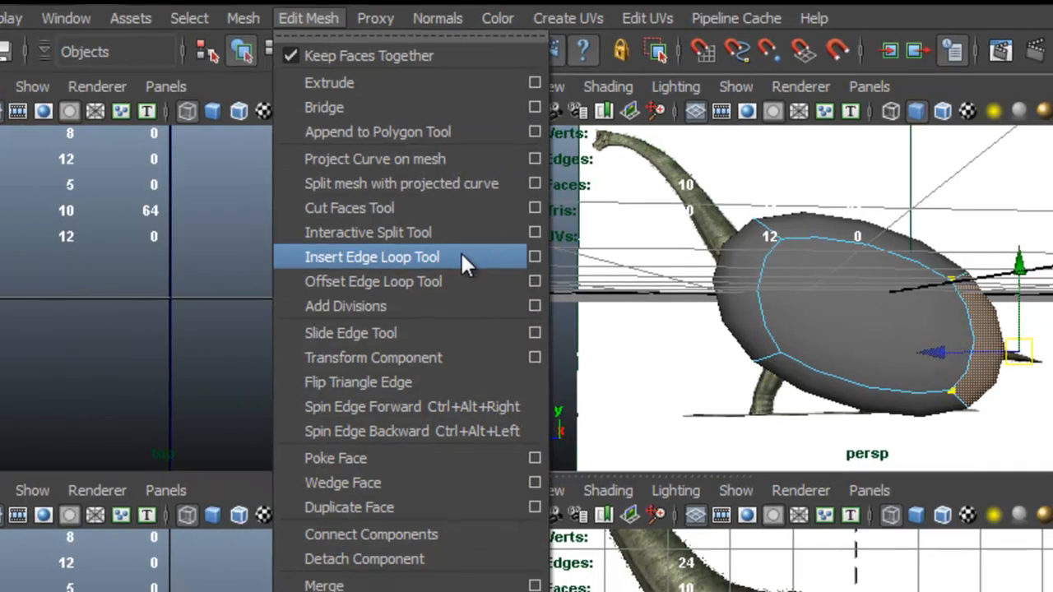
pyautogui.click(372, 257)
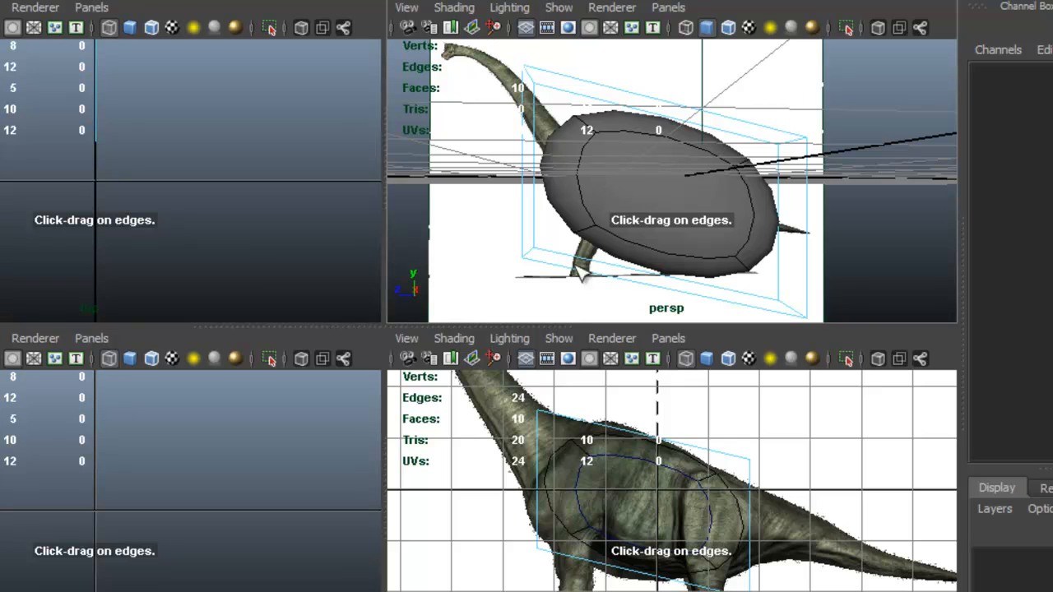
pyautogui.moveTo(716, 457)
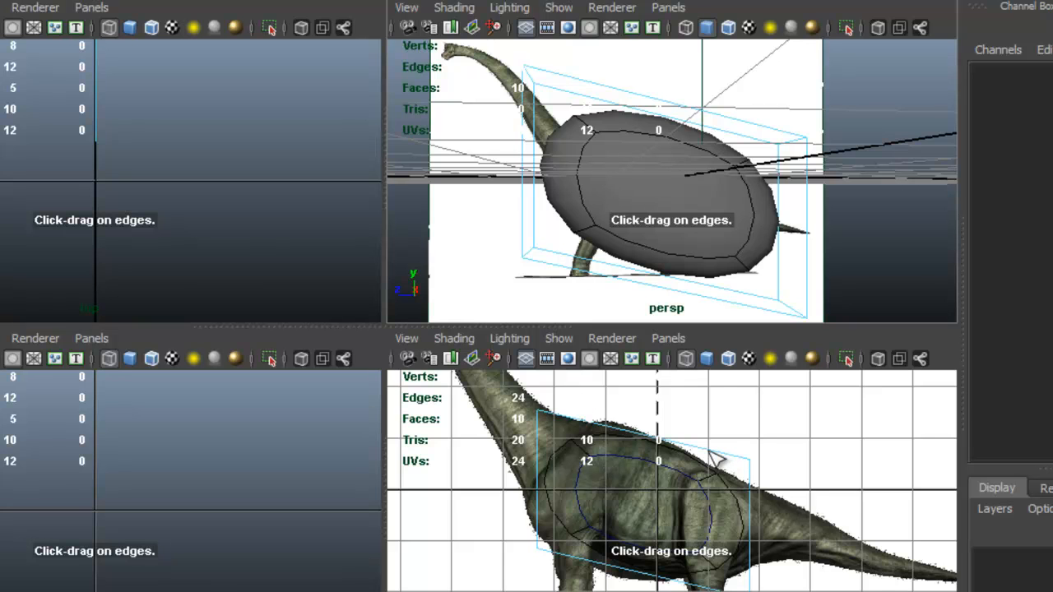
pyautogui.moveTo(703, 455)
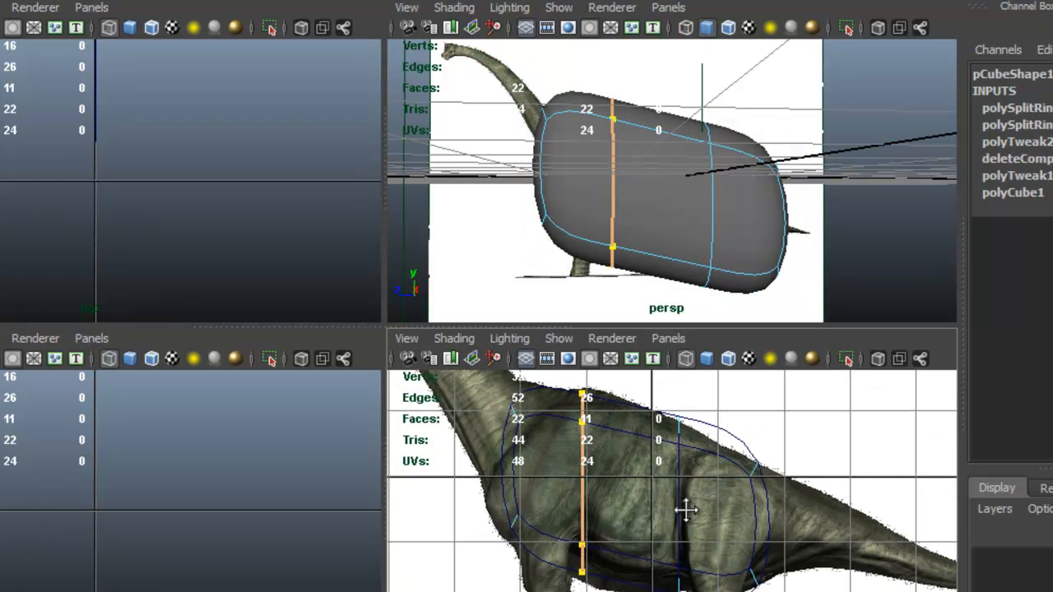
pyautogui.press('space')
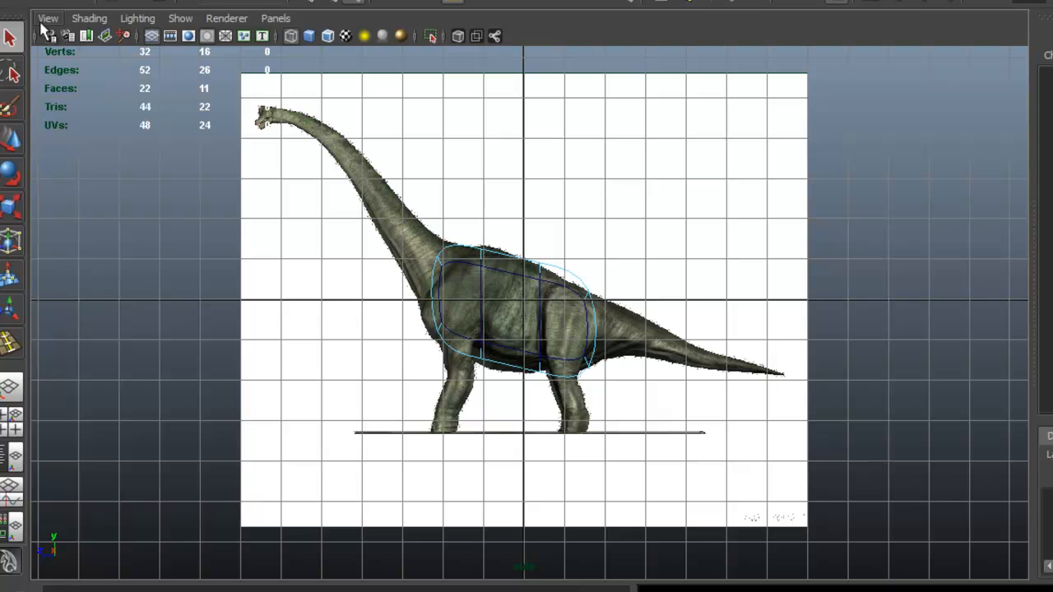
# Step: Turn off grid display in the side viewport so only the reference image shows
pyautogui.click(89, 18)
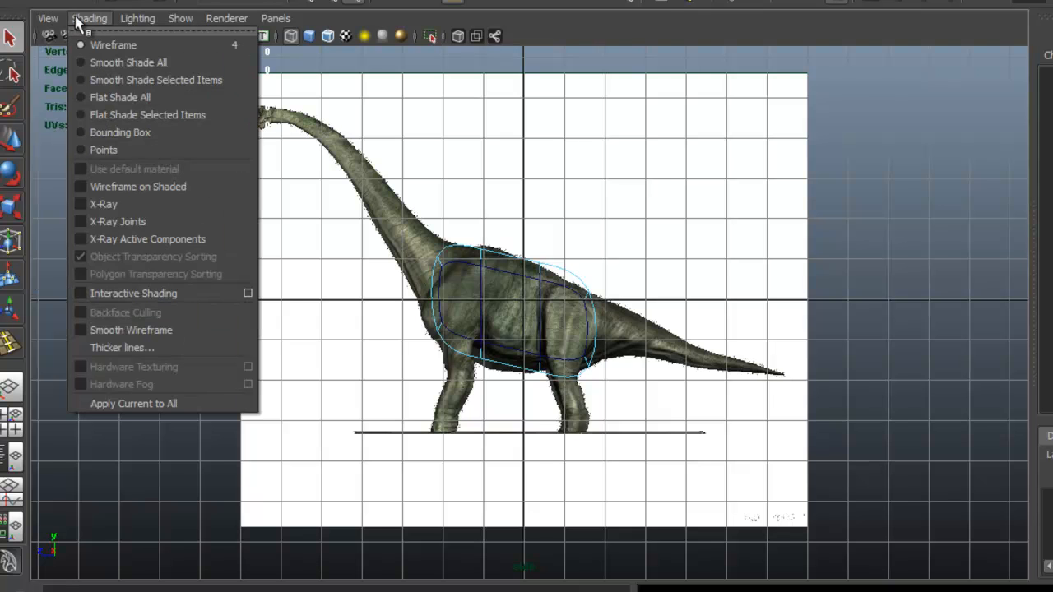
pyautogui.click(180, 18)
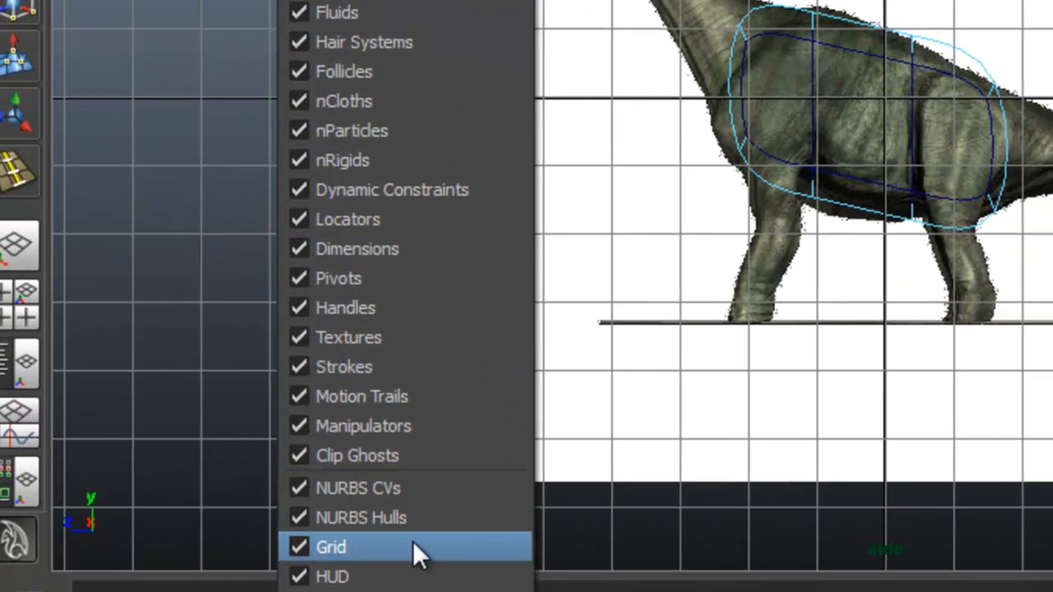
pyautogui.click(331, 547)
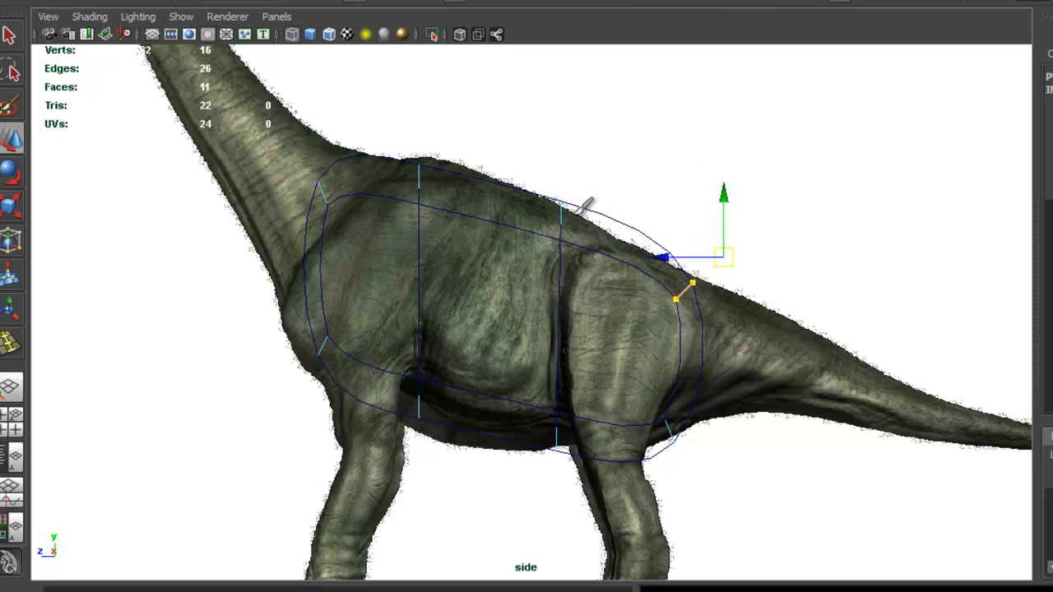
# Step: Move the upper body edges onto the brachiosaurus back outline
pyautogui.moveTo(723, 259); pyautogui.dragTo(559, 202)
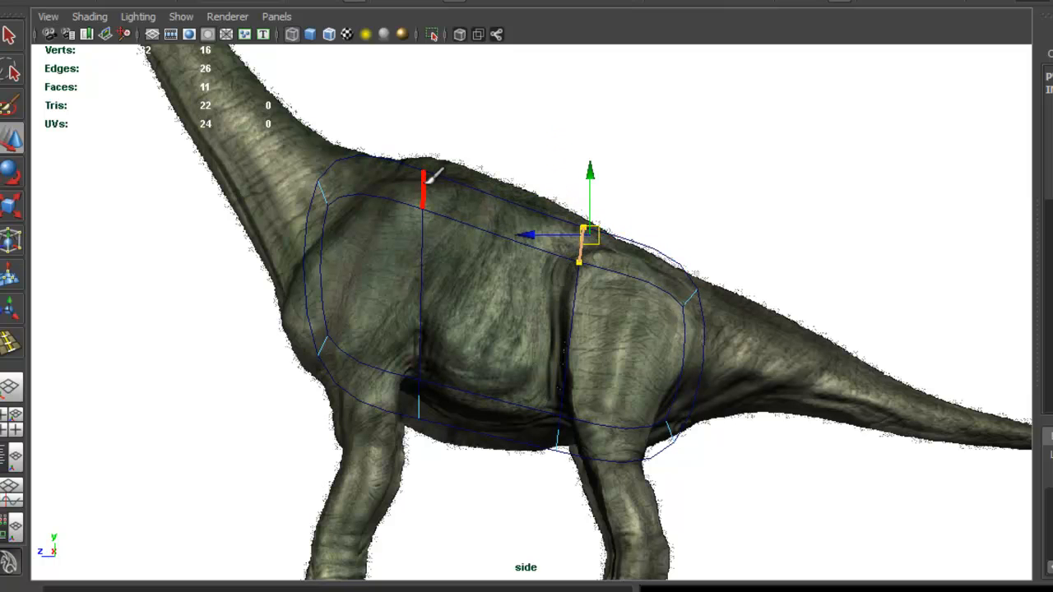
pyautogui.moveTo(584, 238); pyautogui.dragTo(440, 160)
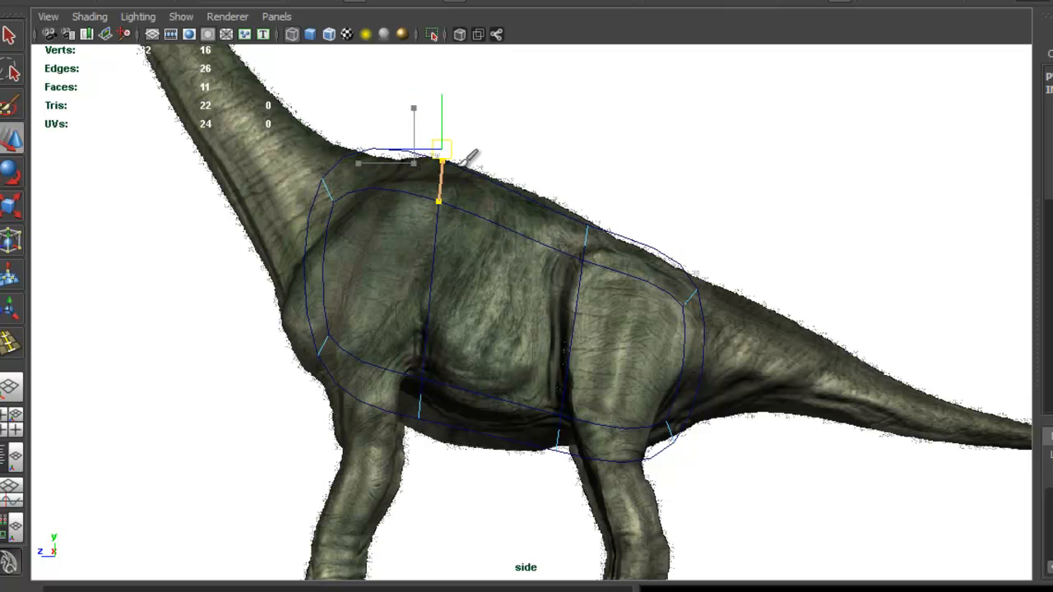
pyautogui.moveTo(440, 160); pyautogui.dragTo(507, 188)
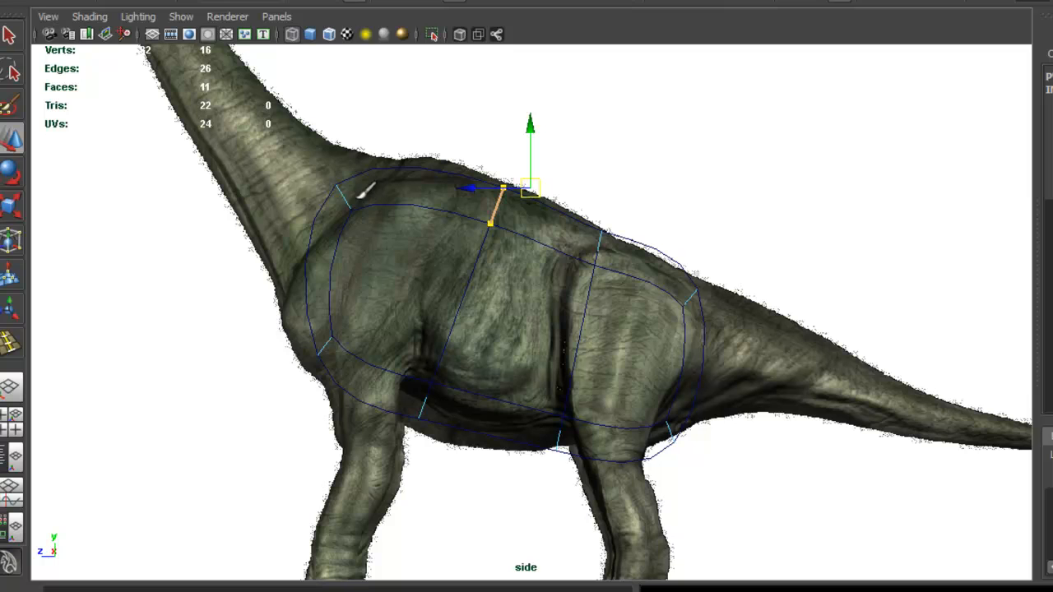
pyautogui.moveTo(527, 189); pyautogui.dragTo(300, 136)
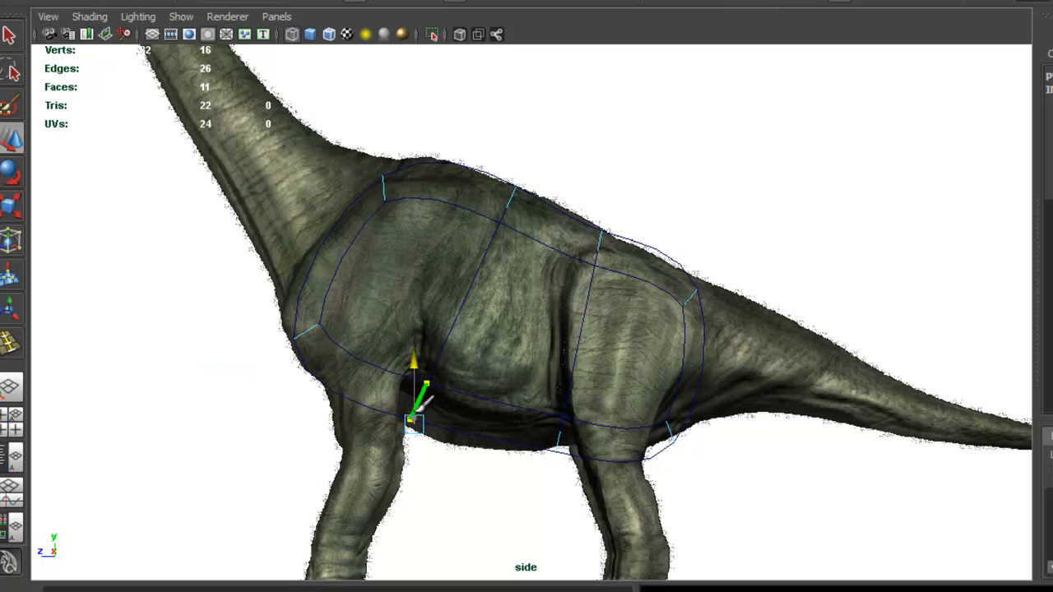
# Step: Fit the lower front edge, tail-side corner and rear vertical edge to the belly and hips
pyautogui.moveTo(422, 391); pyautogui.dragTo(431, 403)
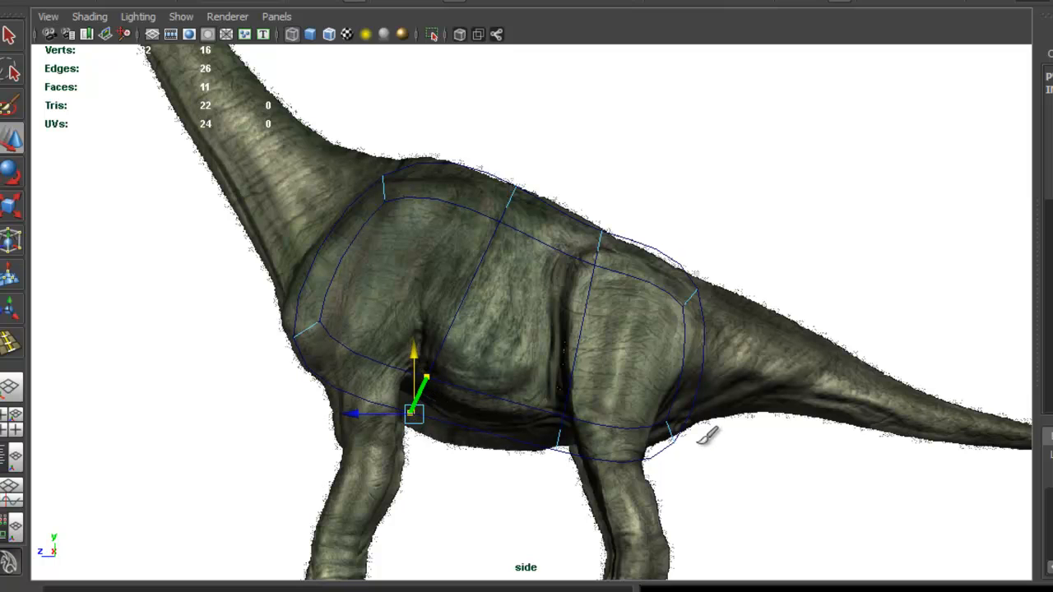
pyautogui.moveTo(411, 411); pyautogui.dragTo(689, 481)
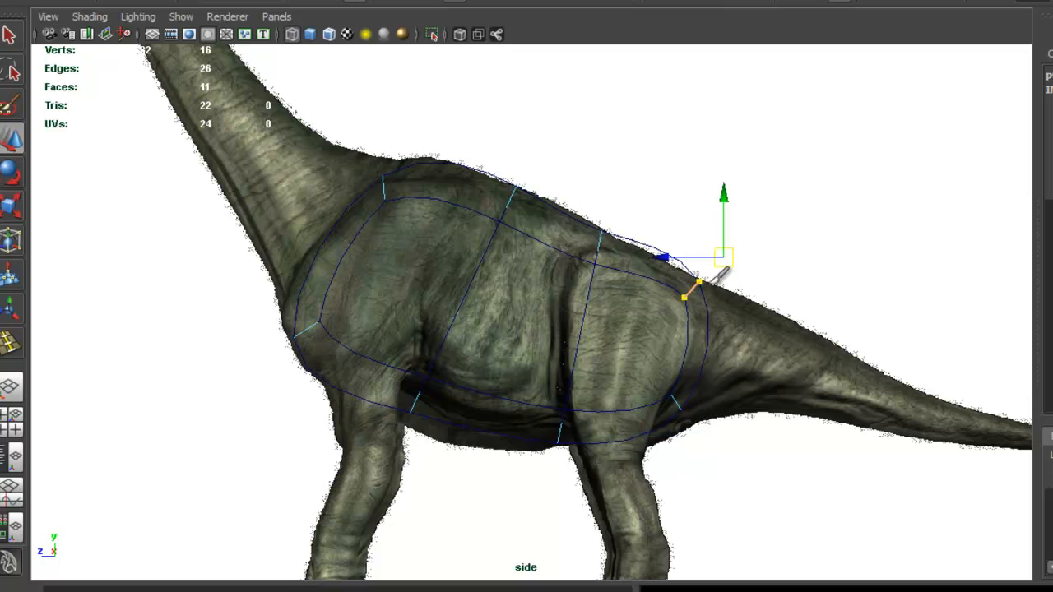
pyautogui.moveTo(683, 279); pyautogui.dragTo(709, 346)
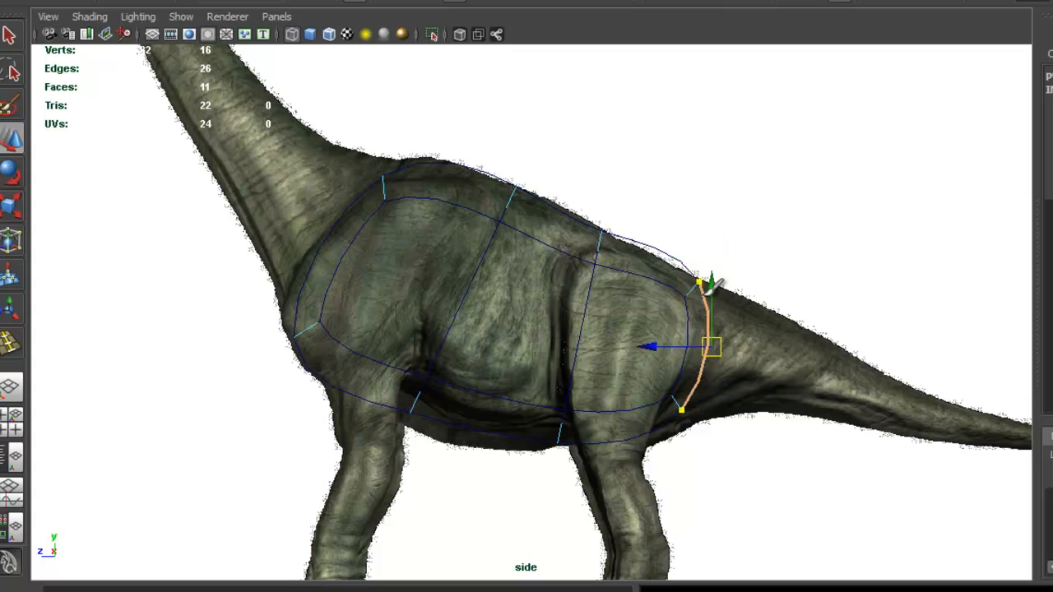
pyautogui.moveTo(711, 345); pyautogui.dragTo(724, 255)
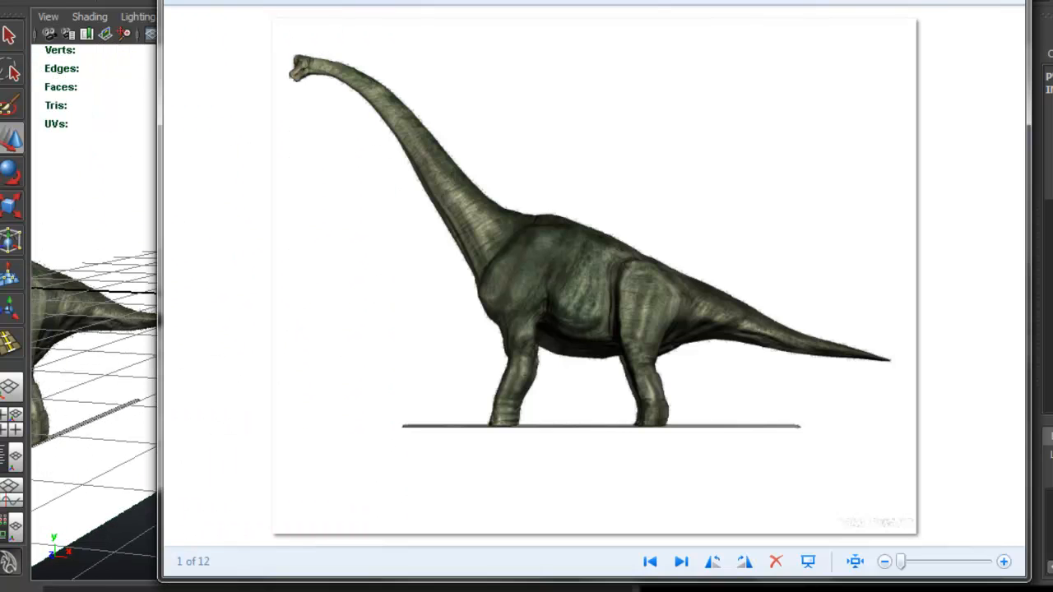
# Step: Page through the 12 brachiosaurus references, ending on image 2, the orange painting
pyautogui.click(681, 562)
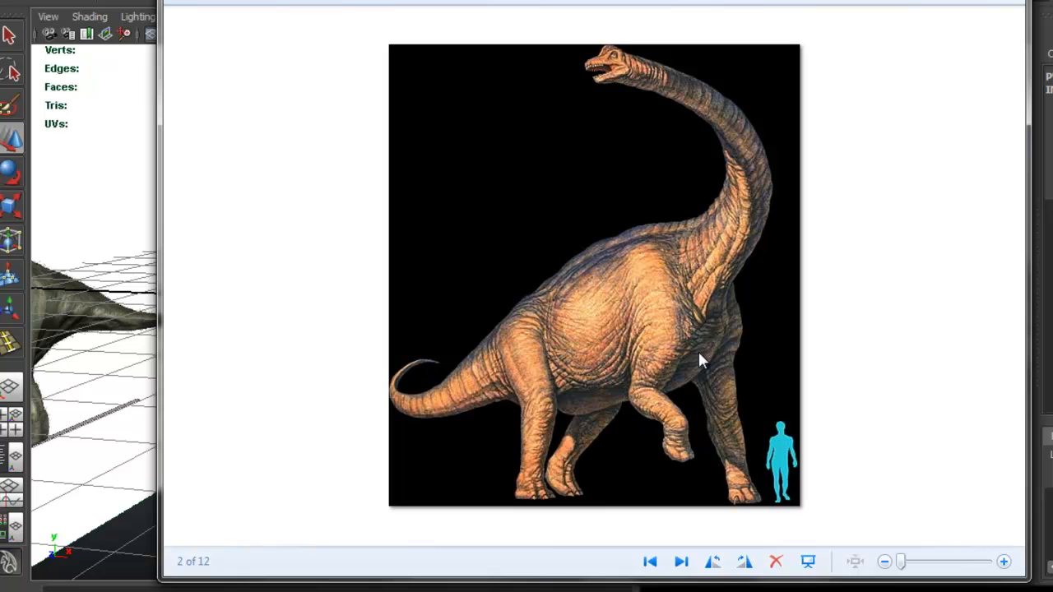
pyautogui.moveTo(697, 349)
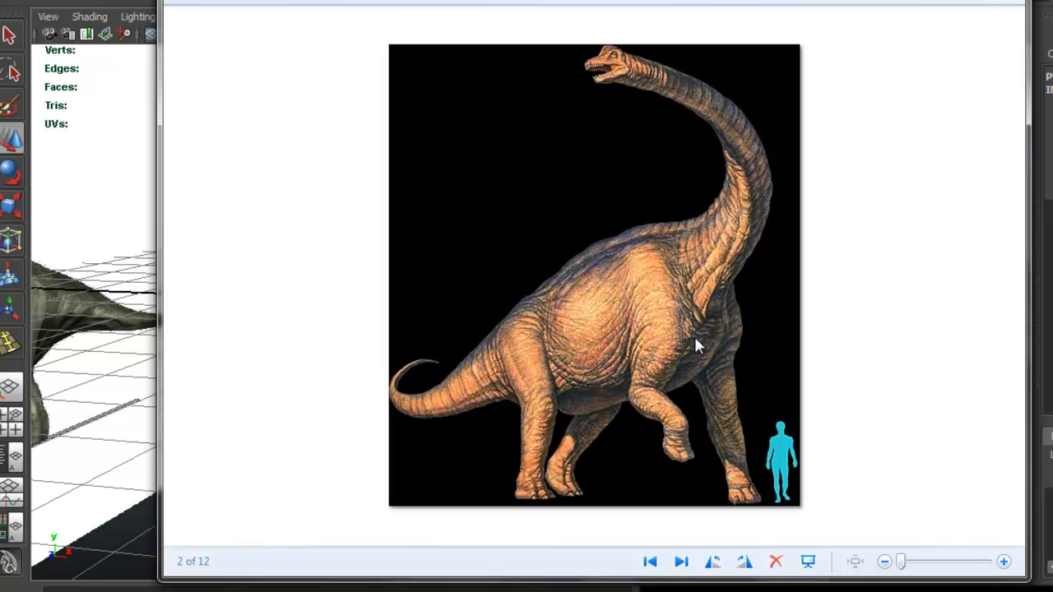
pyautogui.moveTo(599, 311)
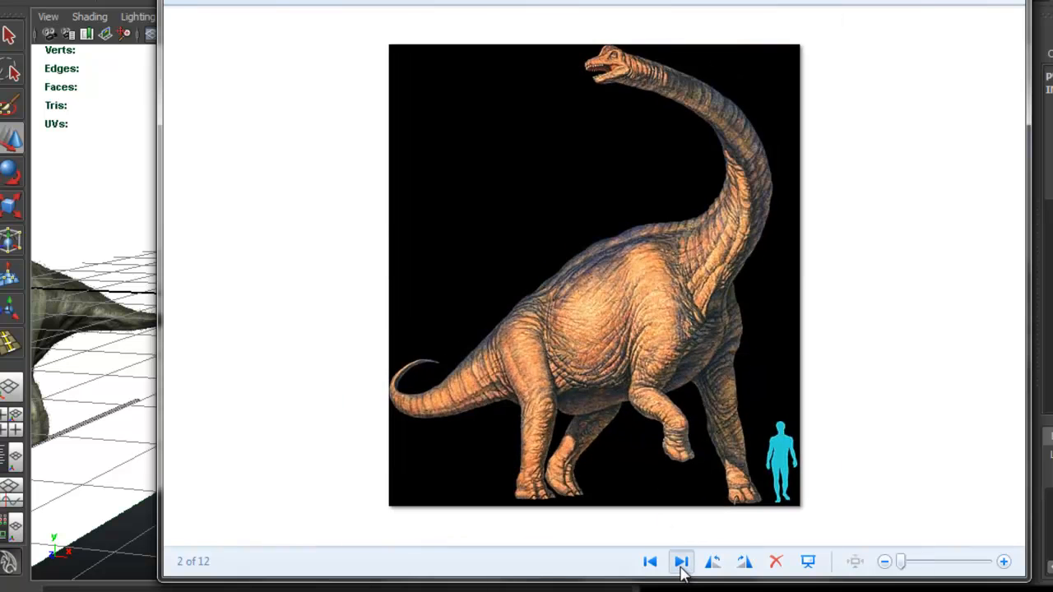
pyautogui.click(681, 562)
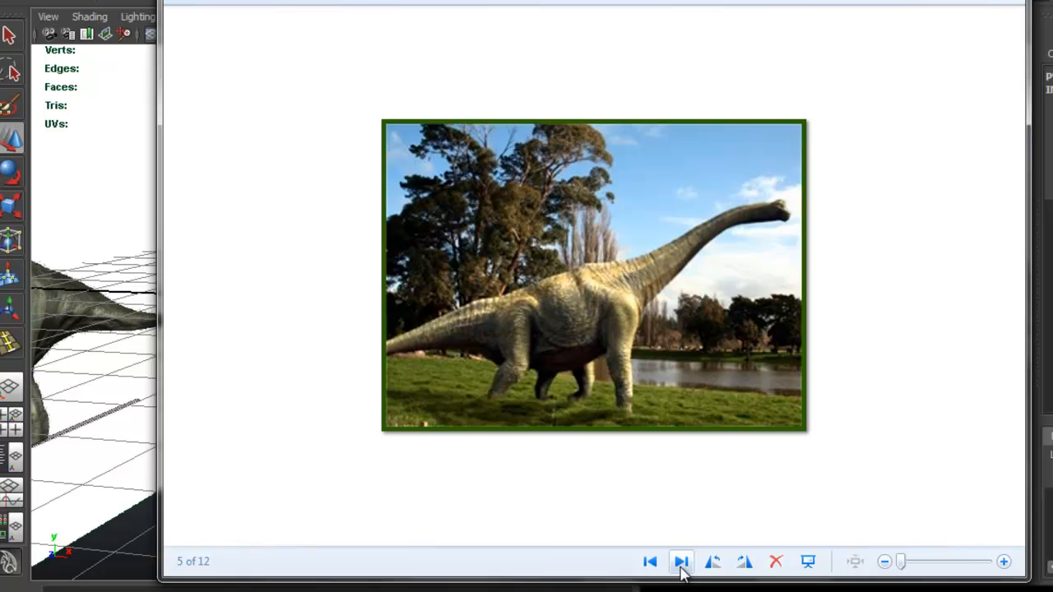
pyautogui.click(681, 562)
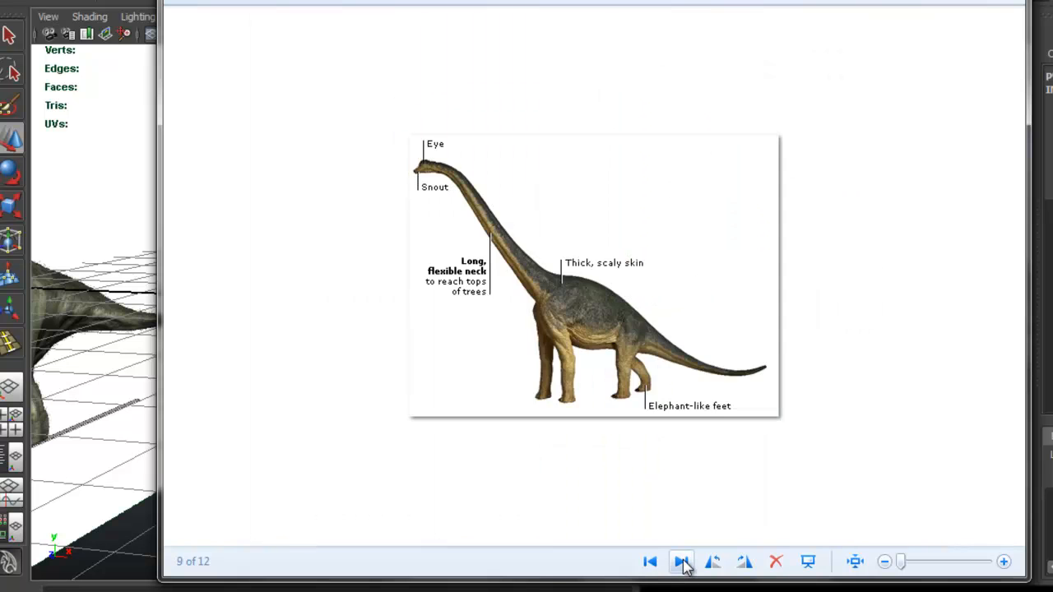
pyautogui.click(681, 562)
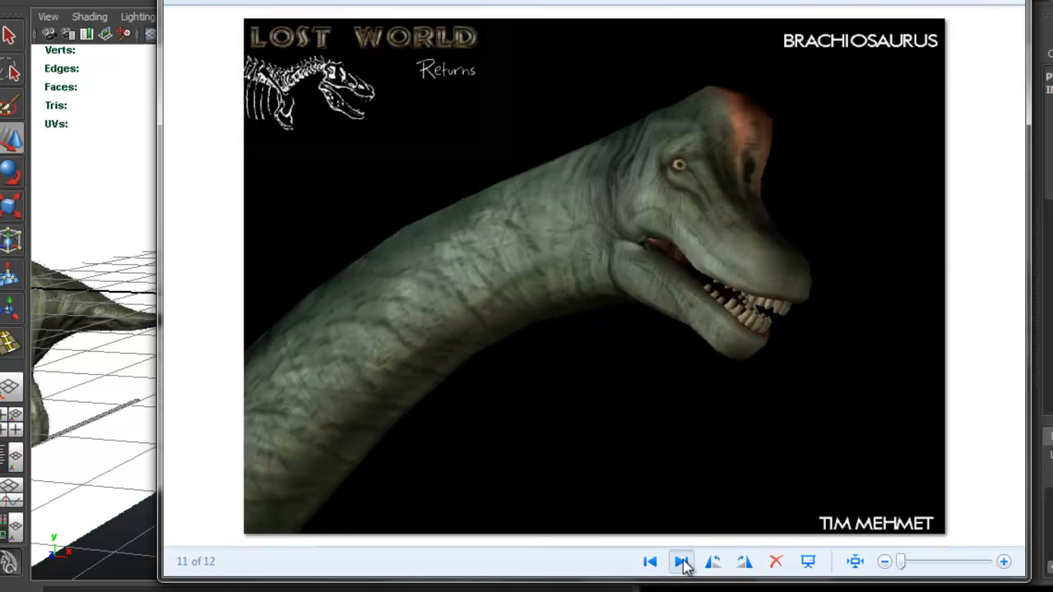
pyautogui.click(681, 561)
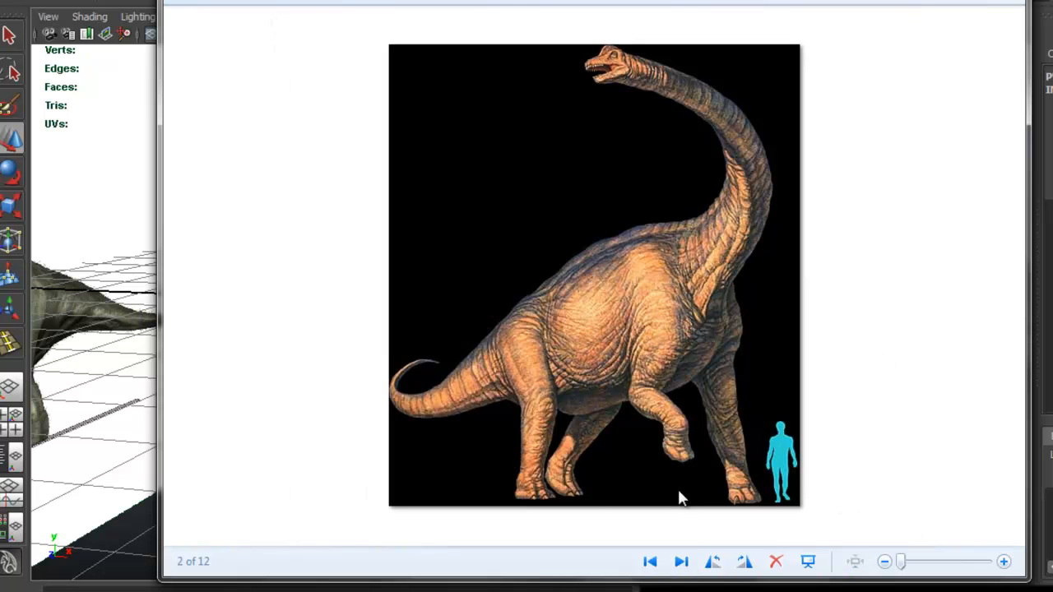
pyautogui.moveTo(778, 308)
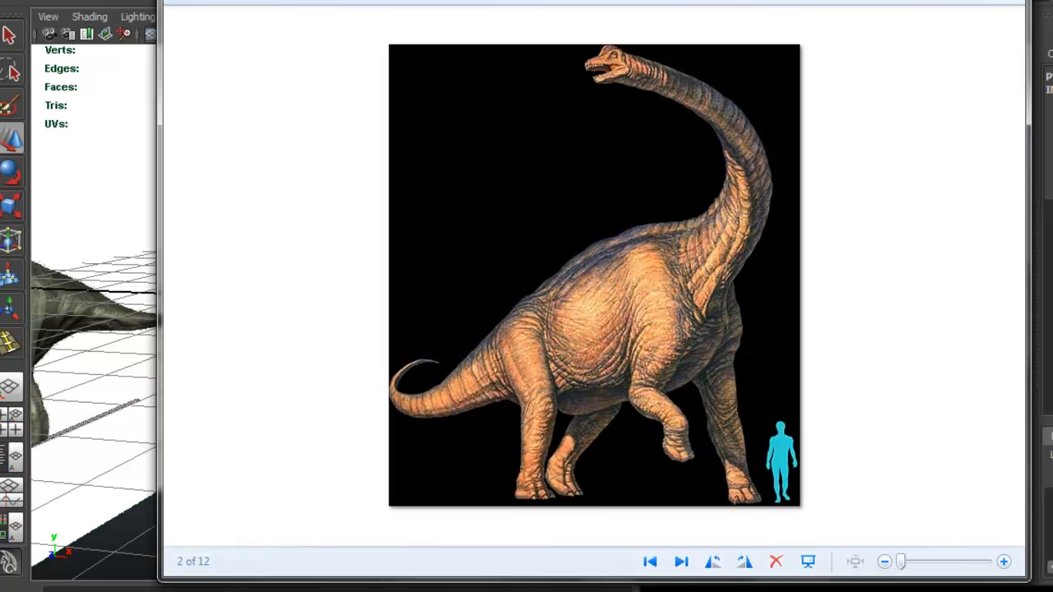
pyautogui.moveTo(650, 27)
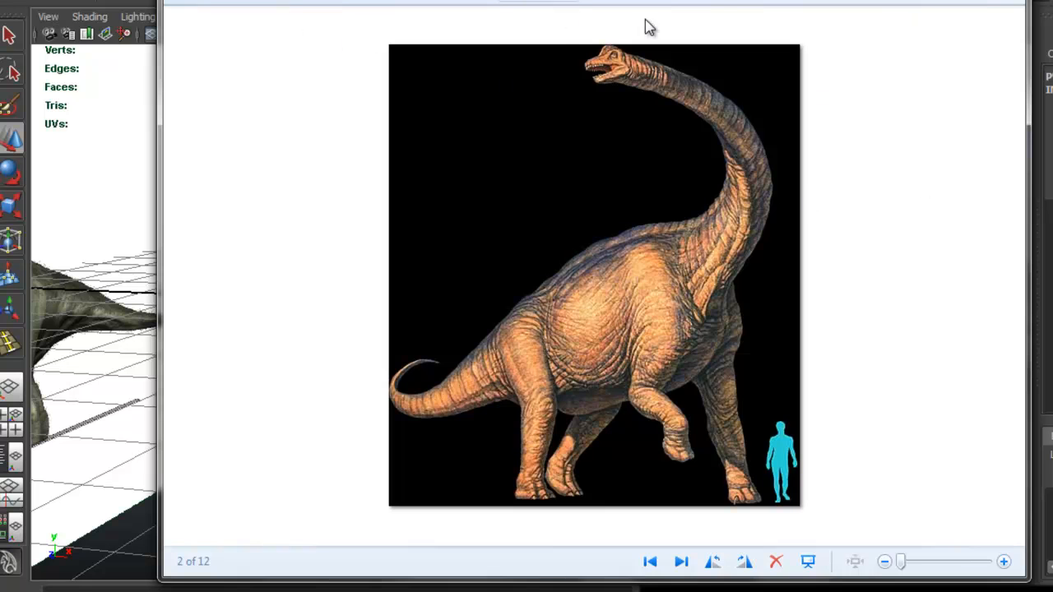
pyautogui.moveTo(861, 147)
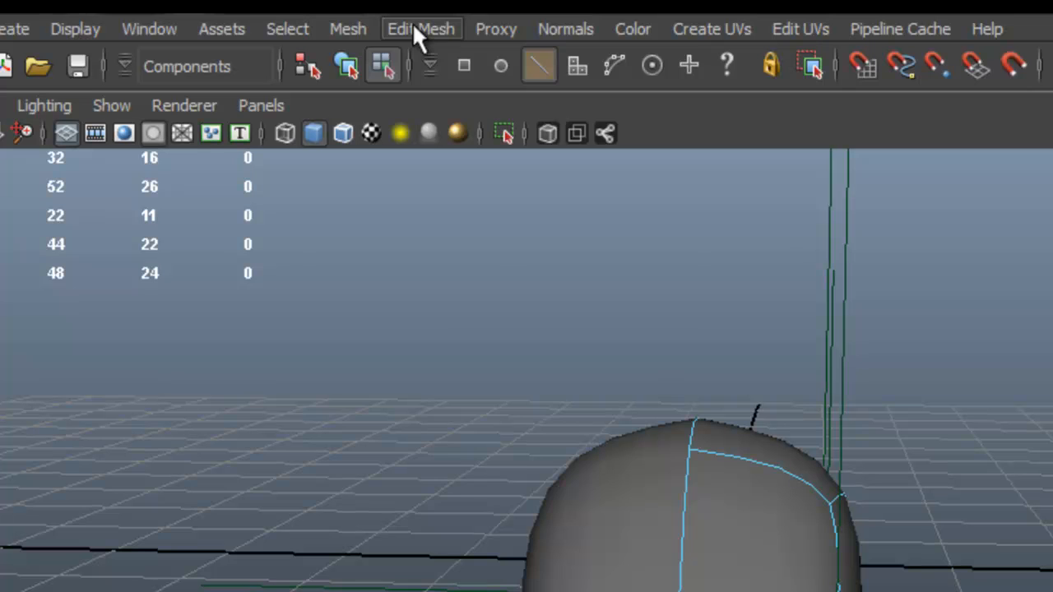
# Step: Activate the Insert Edge Loop Tool from the Edit Mesh menu
pyautogui.click(421, 29)
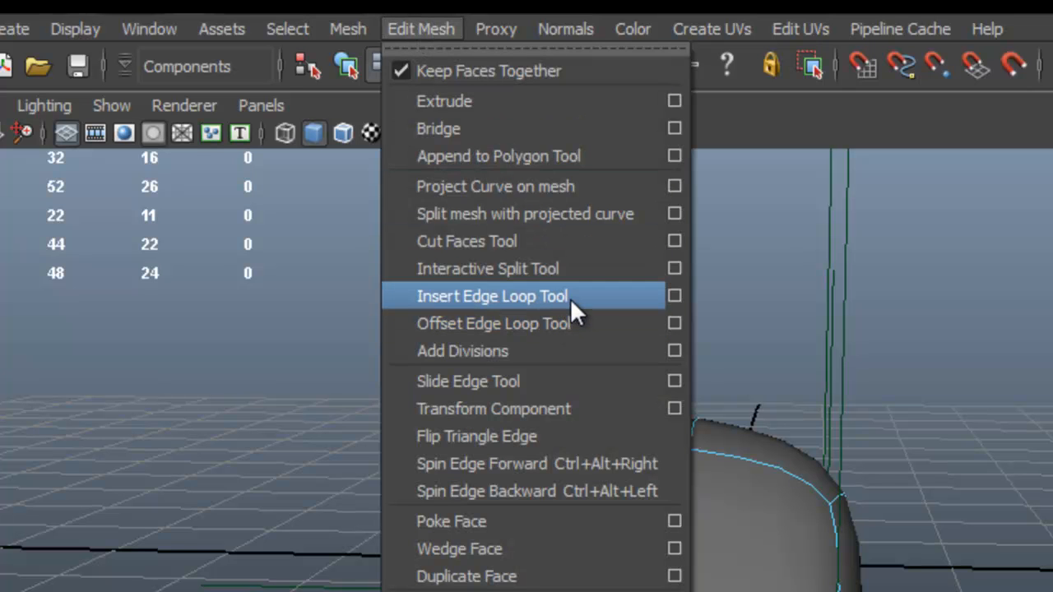
pyautogui.click(491, 296)
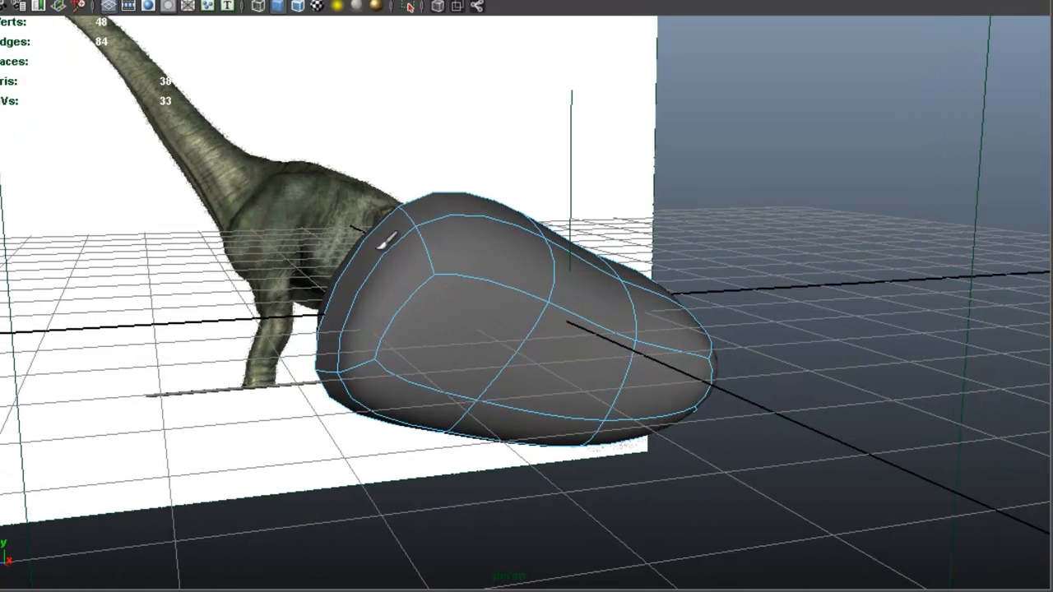
# Step: Extrude the front faces into a neck and shape its edges to the reference neck and chest
pyautogui.click(387, 276)
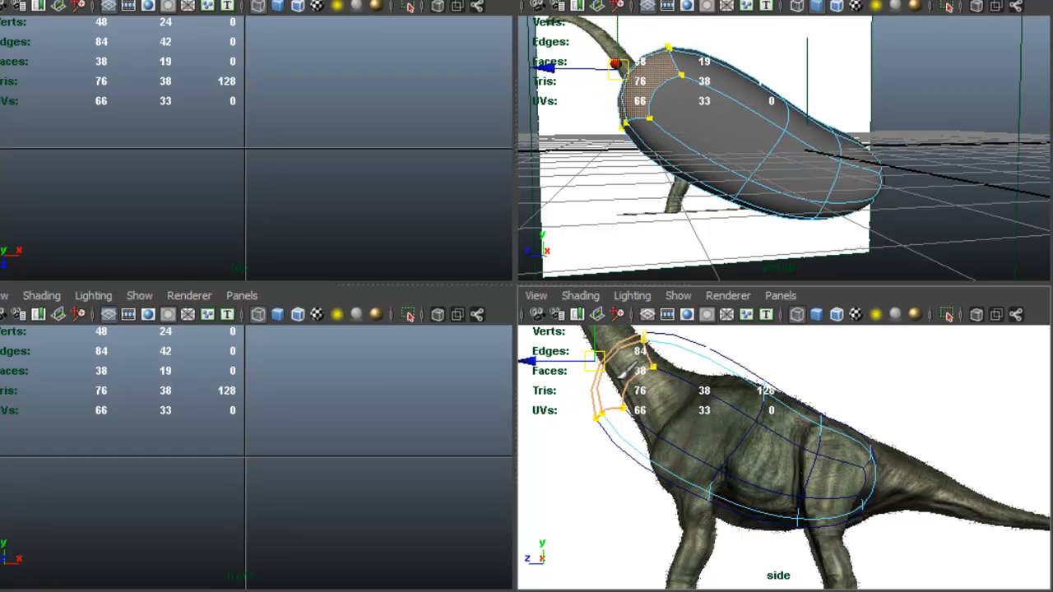
pyautogui.press('g')
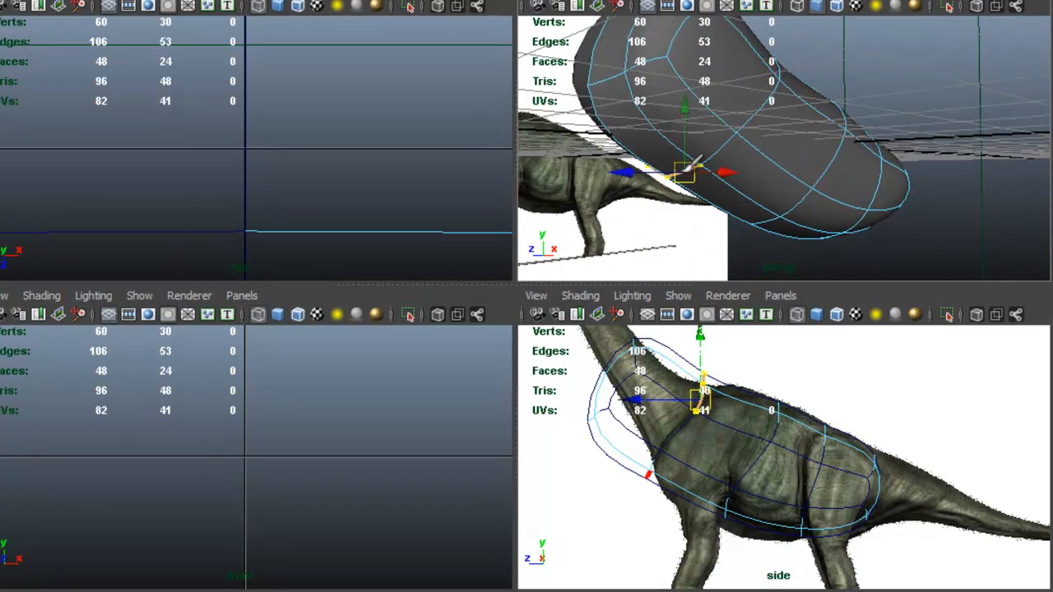
pyautogui.moveTo(699, 391); pyautogui.dragTo(649, 464)
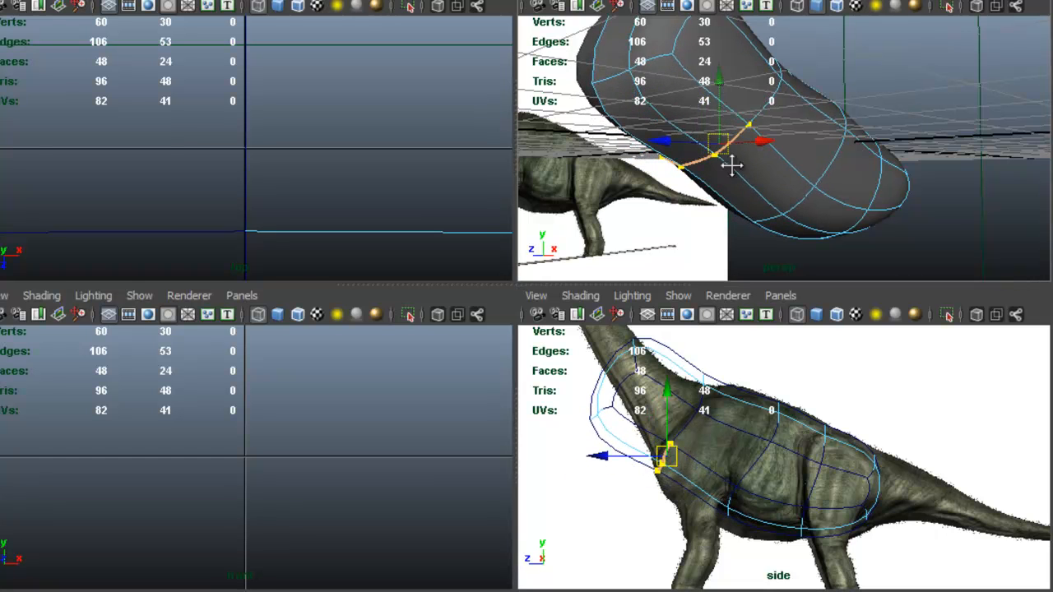
pyautogui.moveTo(666, 457); pyautogui.dragTo(571, 420)
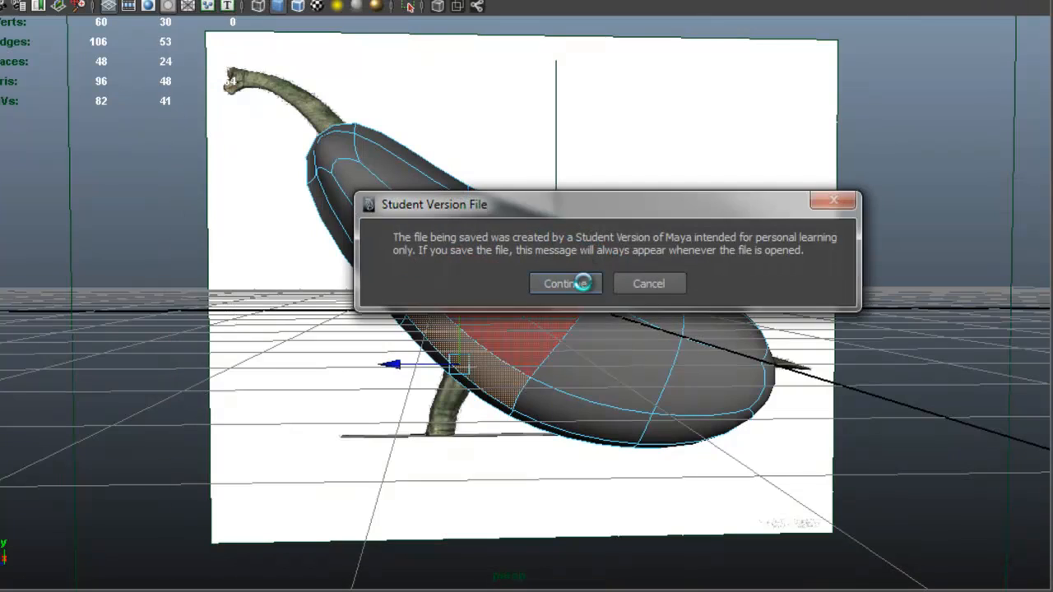
# Step: Continue past the Student Version notice to save the scene
pyautogui.click(566, 283)
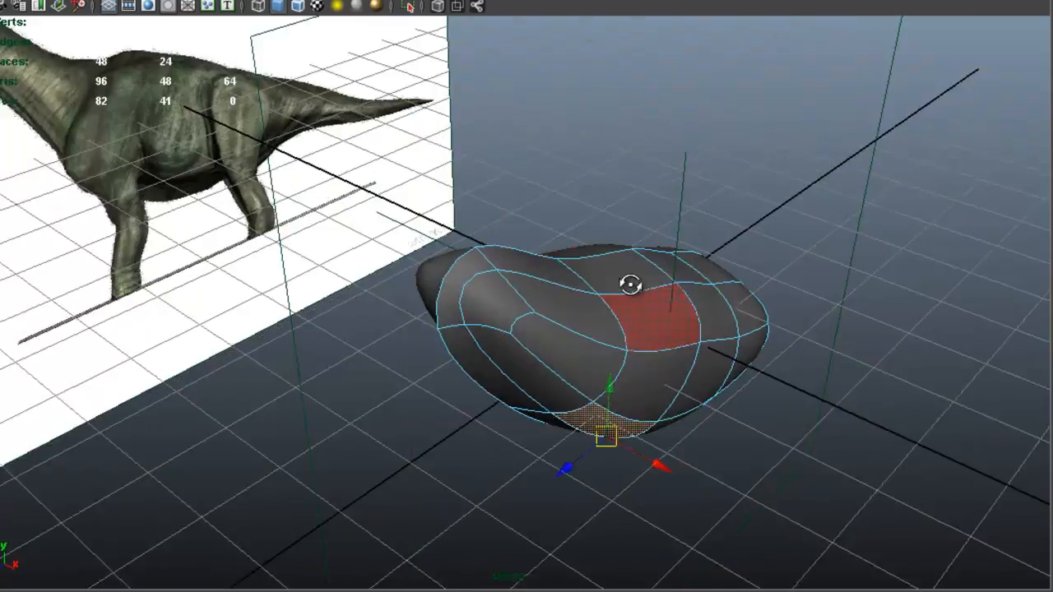